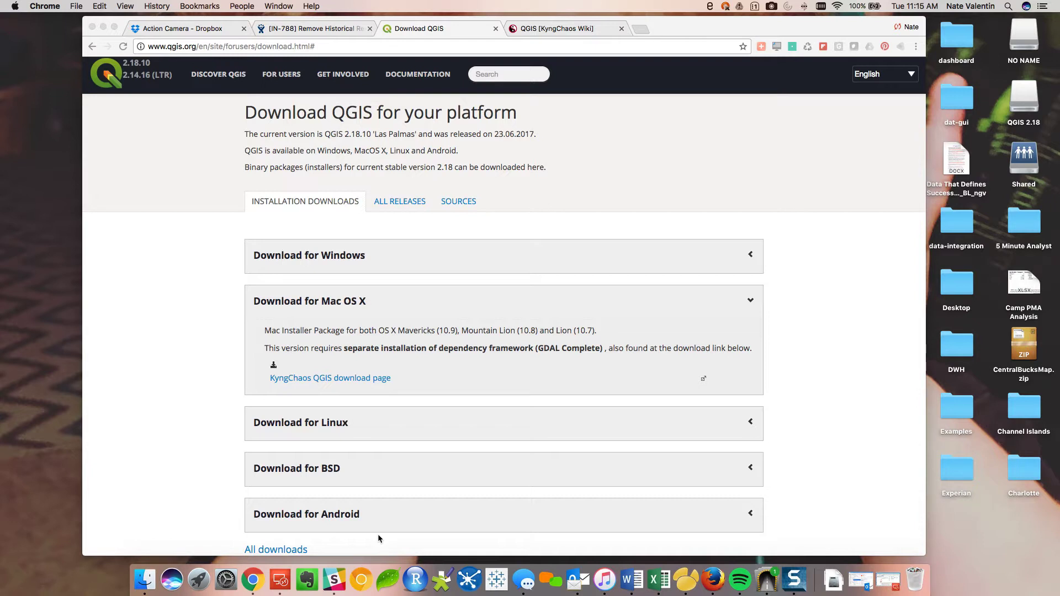
pyautogui.moveTo(394, 63)
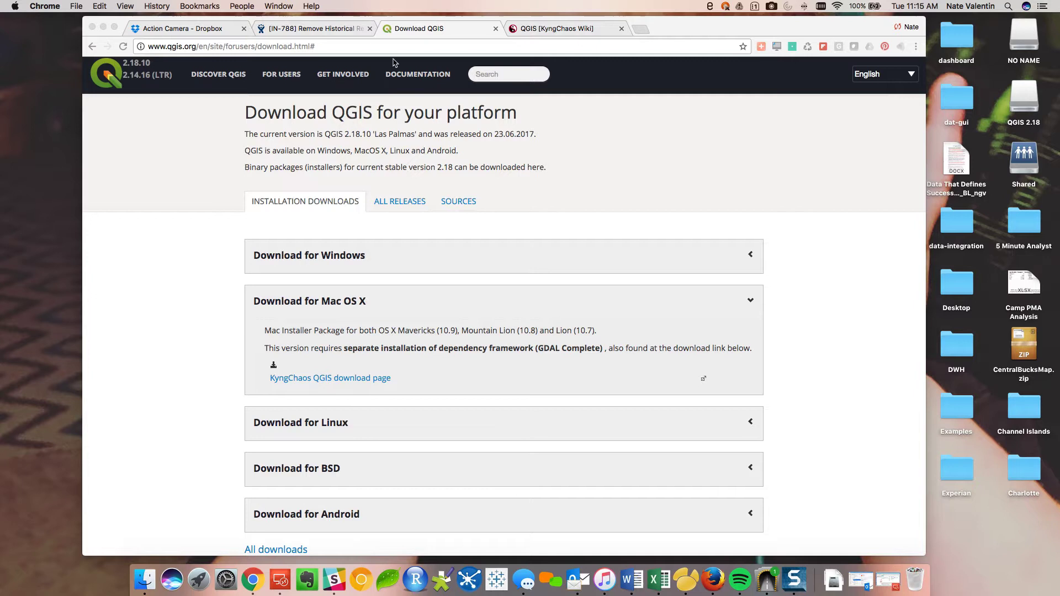
# Try opening 1 GDAL Complete.pkg from the QGIS 2.18 disk image and dismiss the unidentified-developer warning.
pyautogui.click(261, 46)
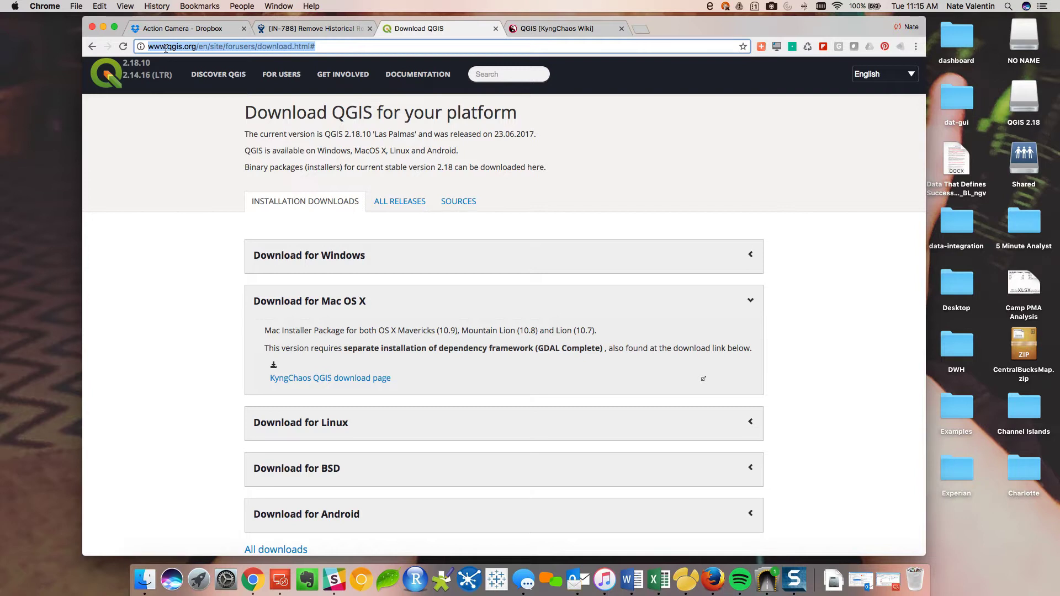
pyautogui.moveTo(364, 381)
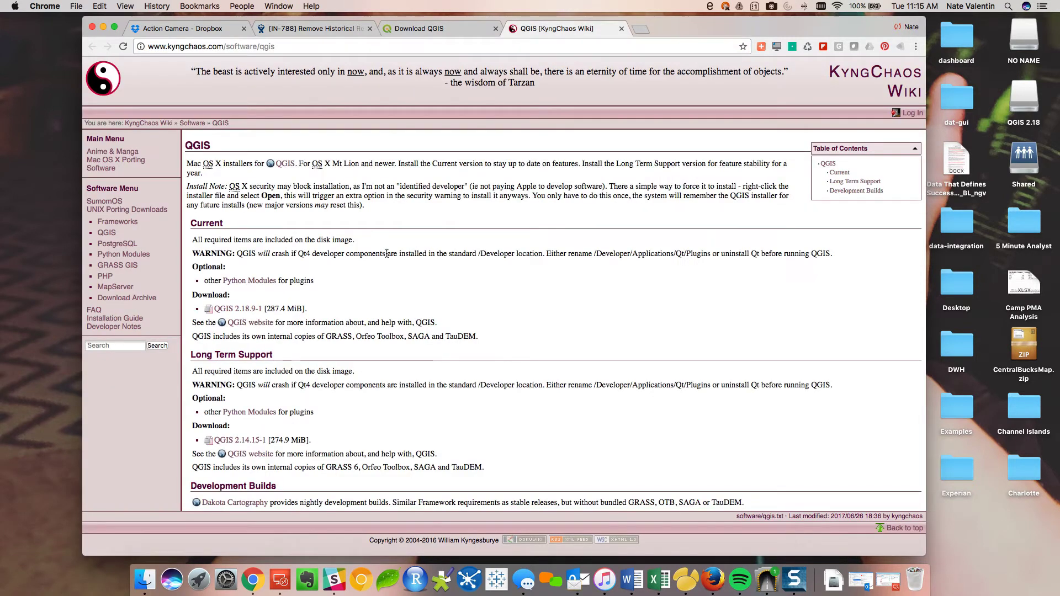
pyautogui.moveTo(241, 309)
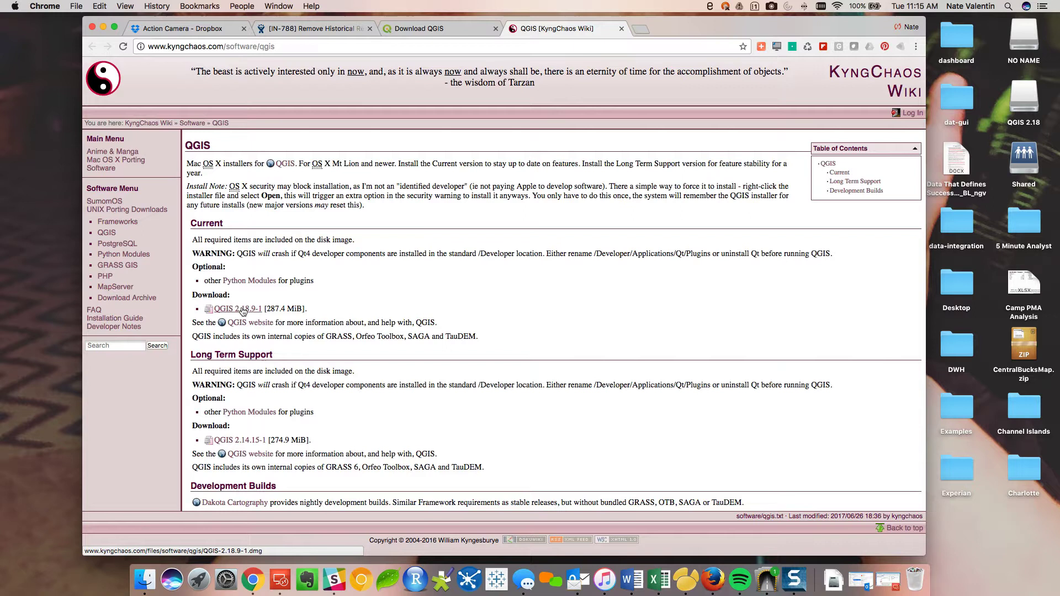
pyautogui.moveTo(242, 309)
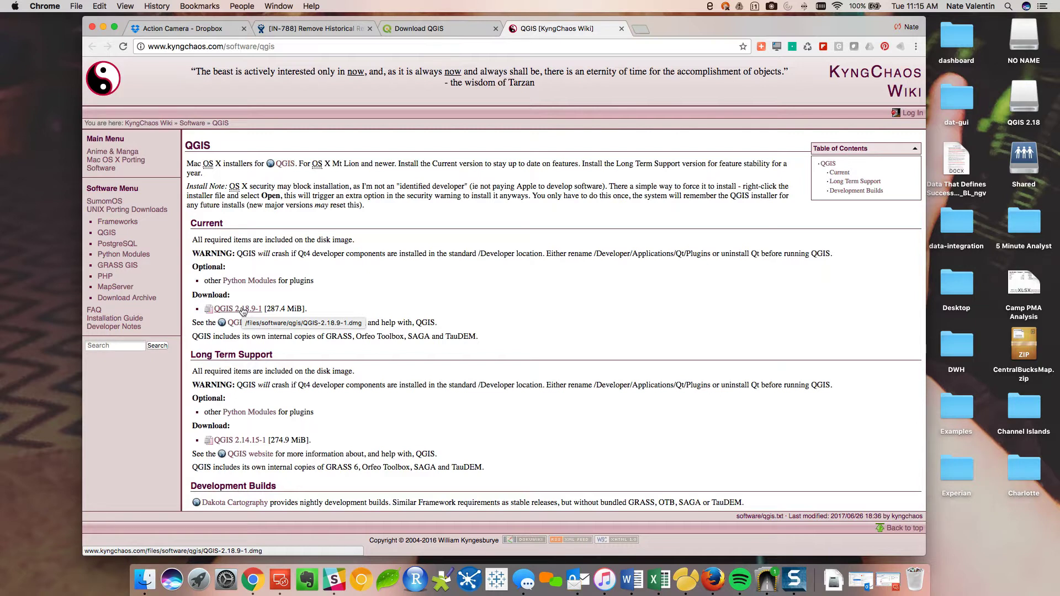
pyautogui.moveTo(243, 310)
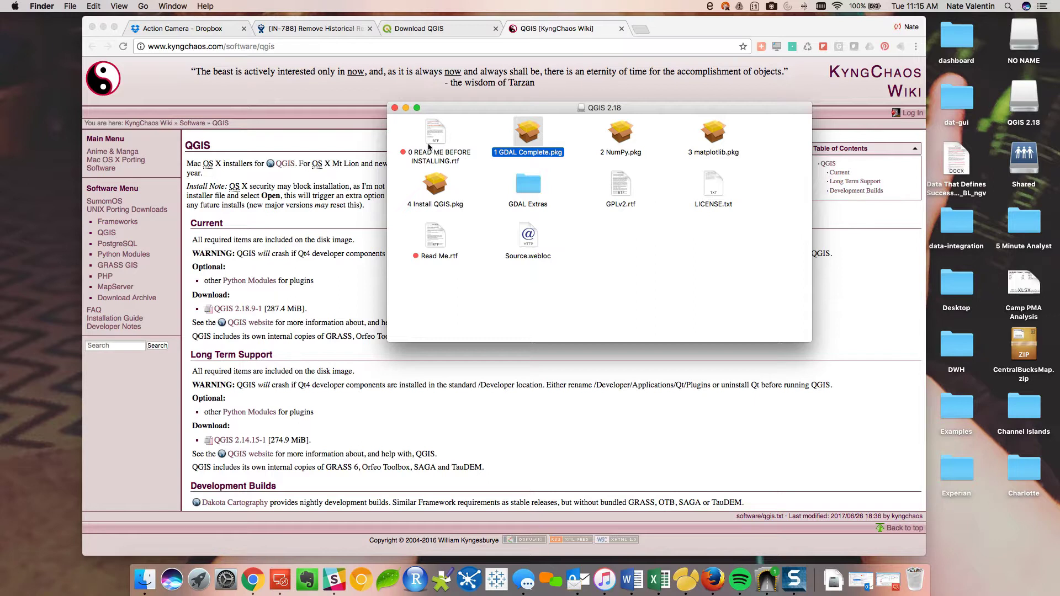
pyautogui.moveTo(413, 142)
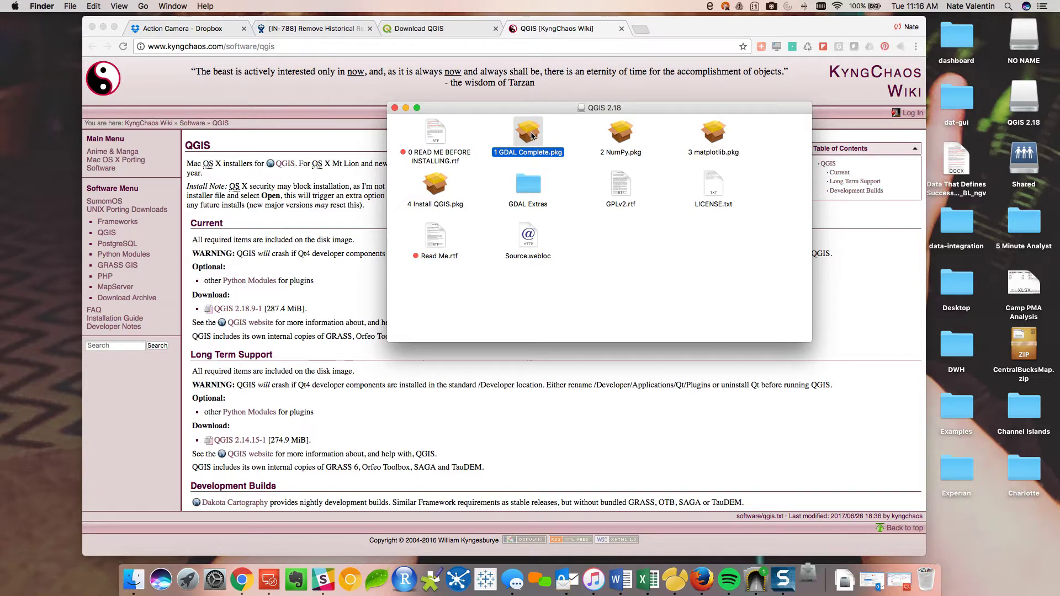
pyautogui.doubleClick(528, 131)
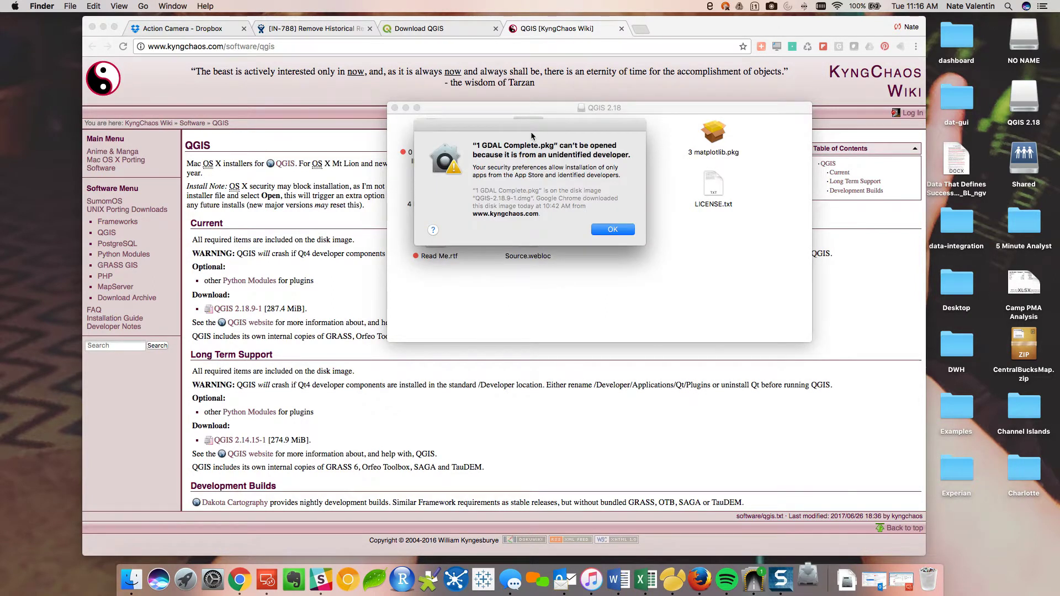
pyautogui.click(613, 229)
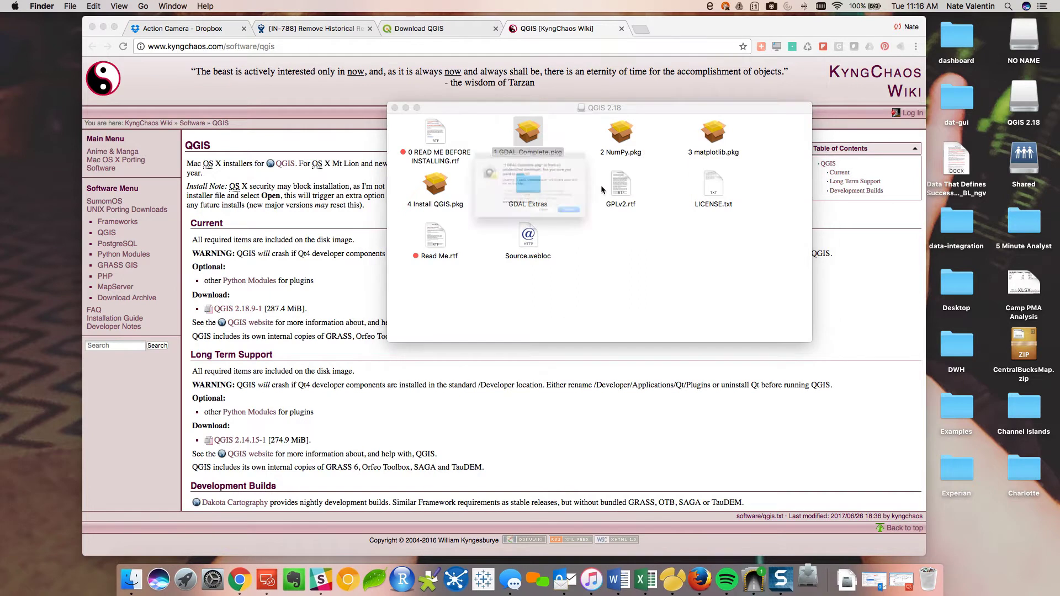
pyautogui.doubleClick(528, 133)
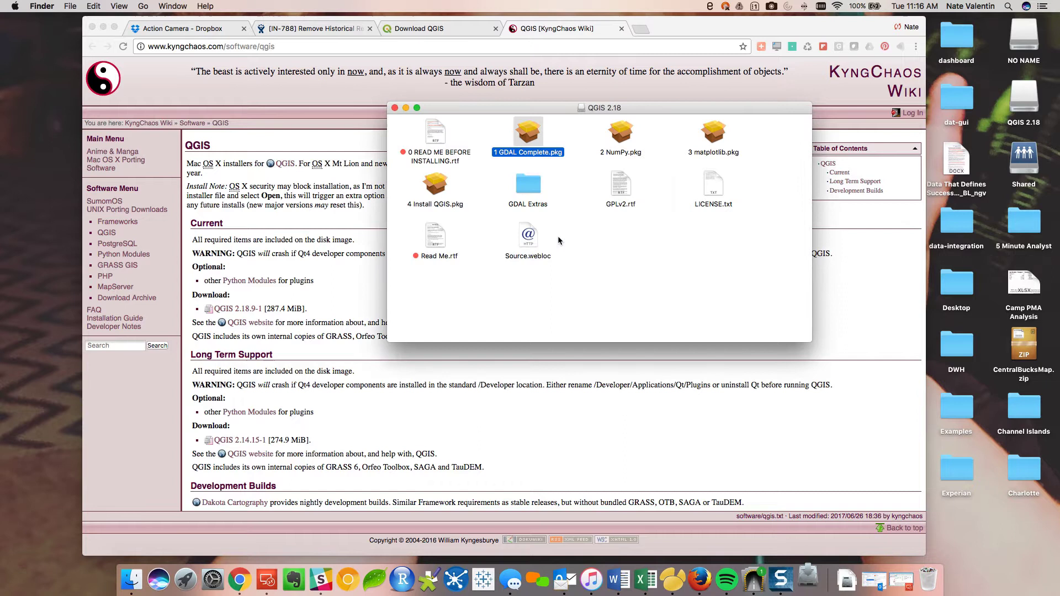
# Install GDAL Complete by accepting the license and authorizing with the password, then trash the installer.
pyautogui.doubleClick(528, 131)
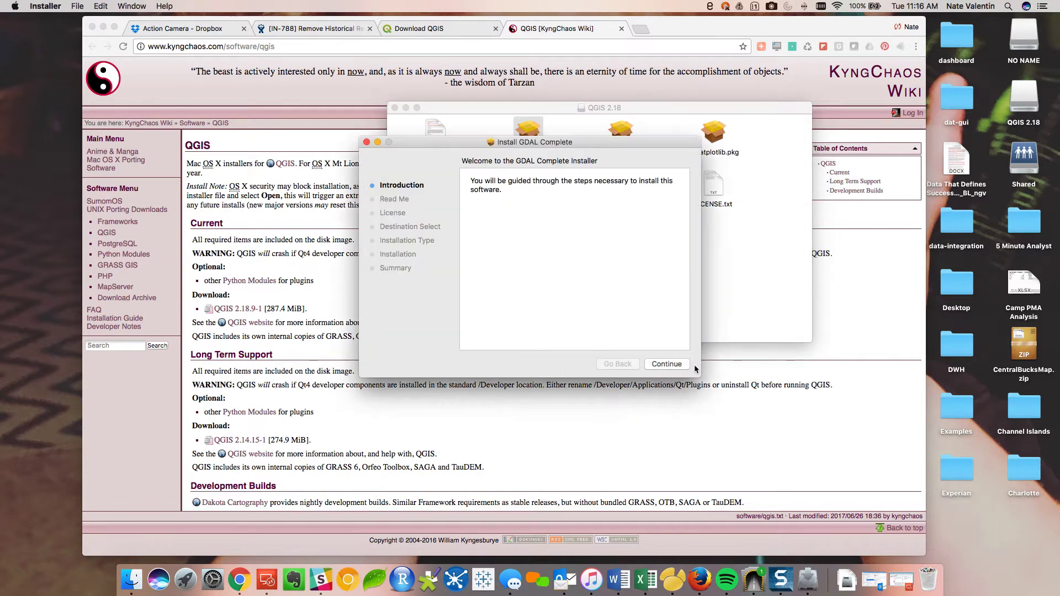
pyautogui.click(667, 364)
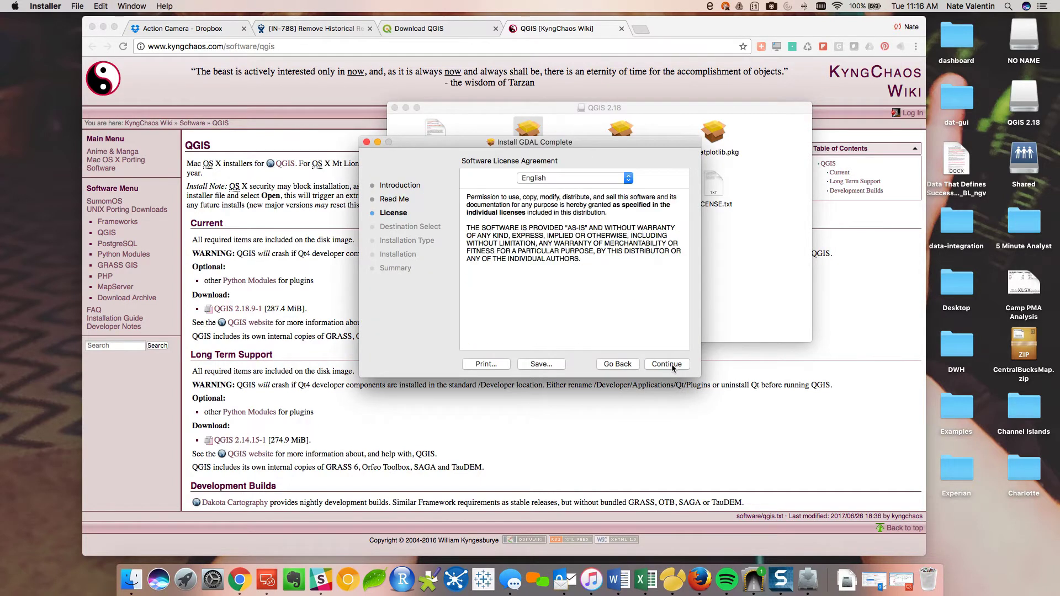
pyautogui.click(667, 364)
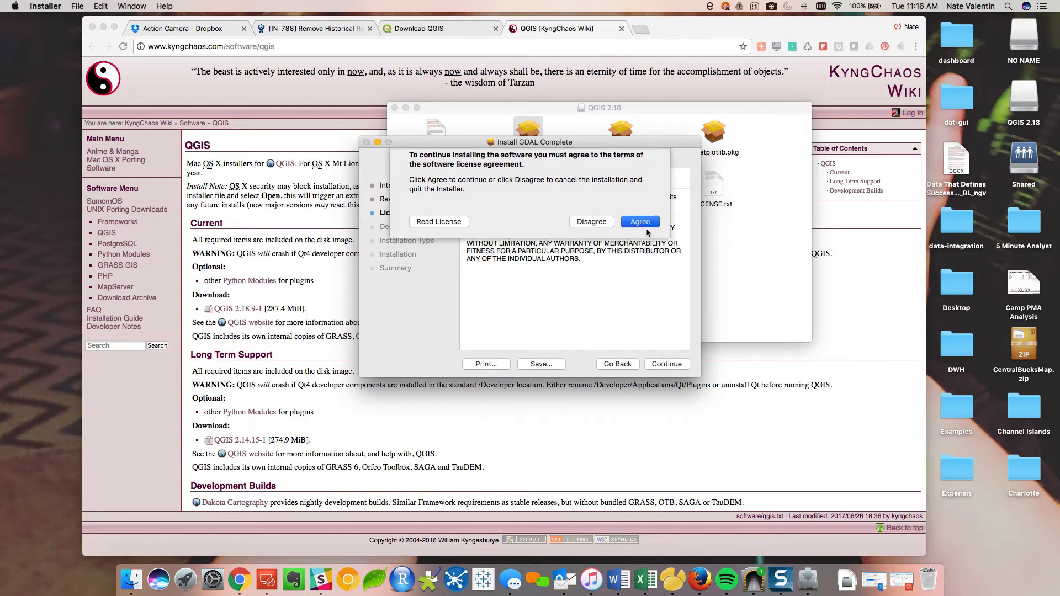
pyautogui.click(640, 222)
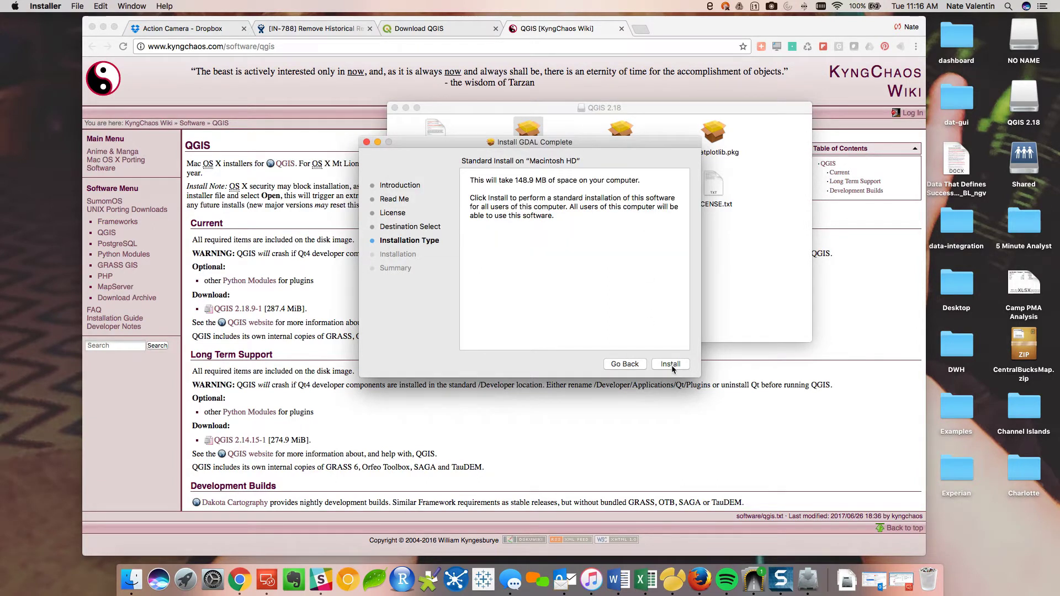
pyautogui.click(670, 364)
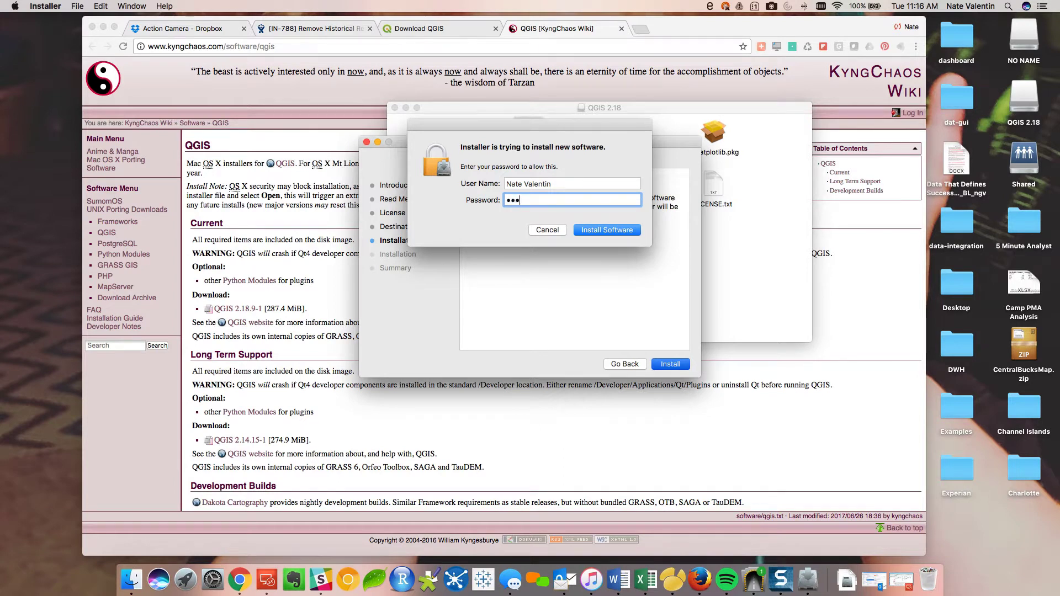
pyautogui.click(607, 230)
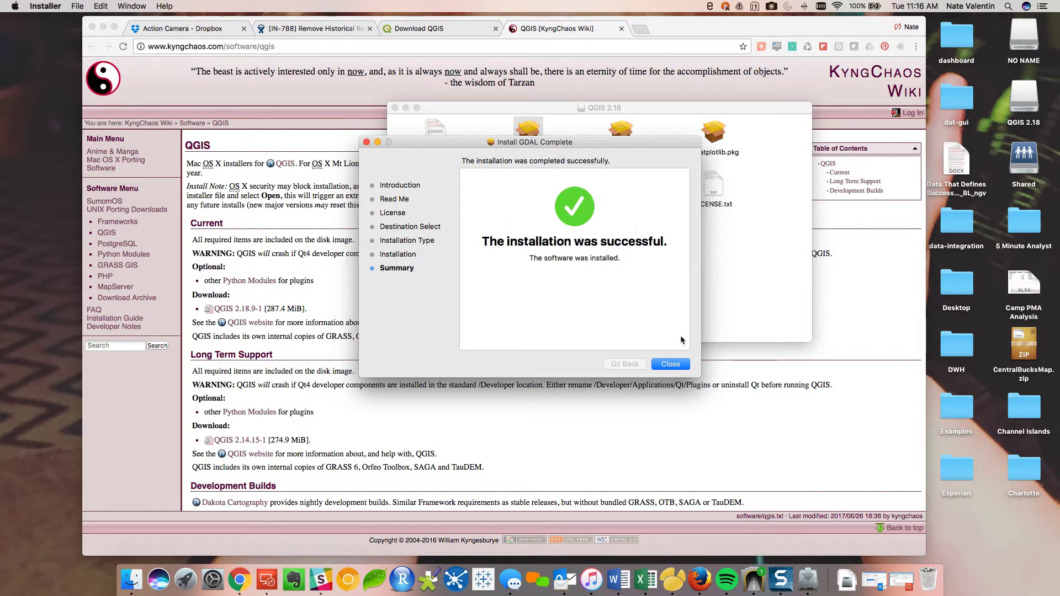
pyautogui.click(670, 364)
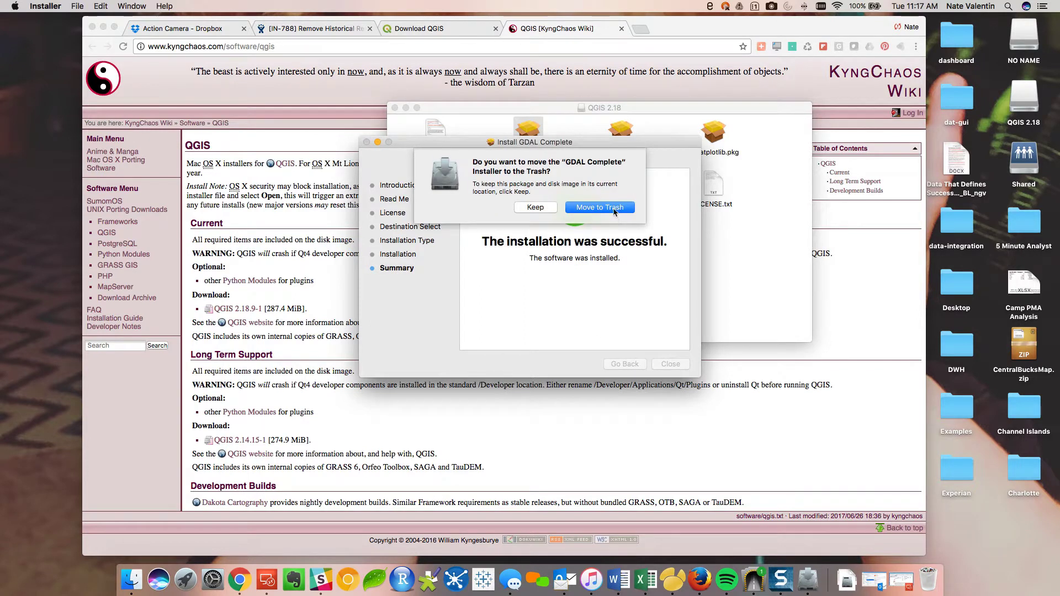
pyautogui.click(600, 207)
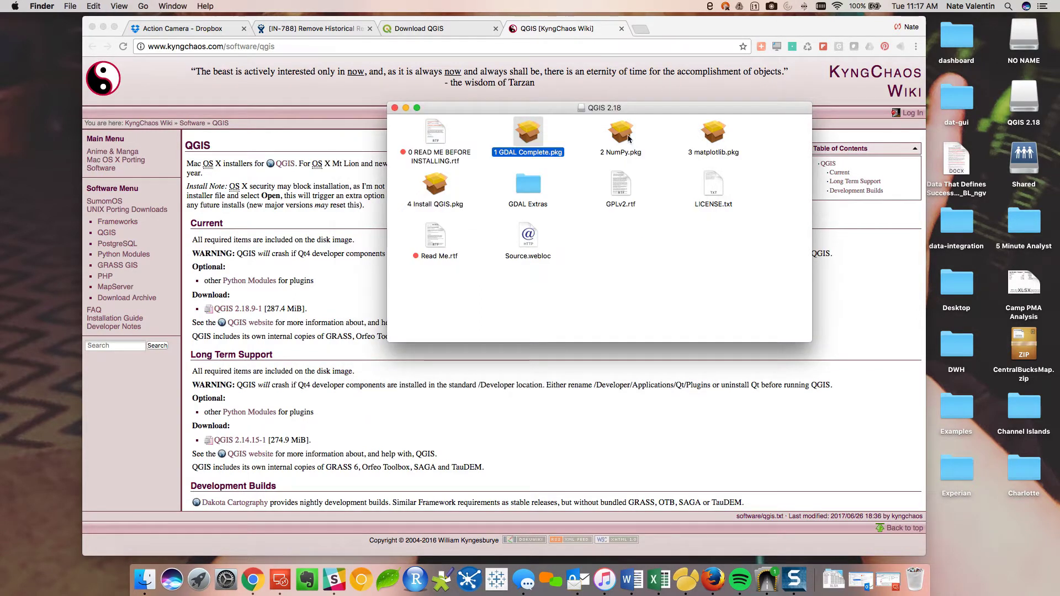
# Open 2 NumPy.pkg with Installer, accept the license, enter the password, and finish installing.
pyautogui.rightClick(620, 131)
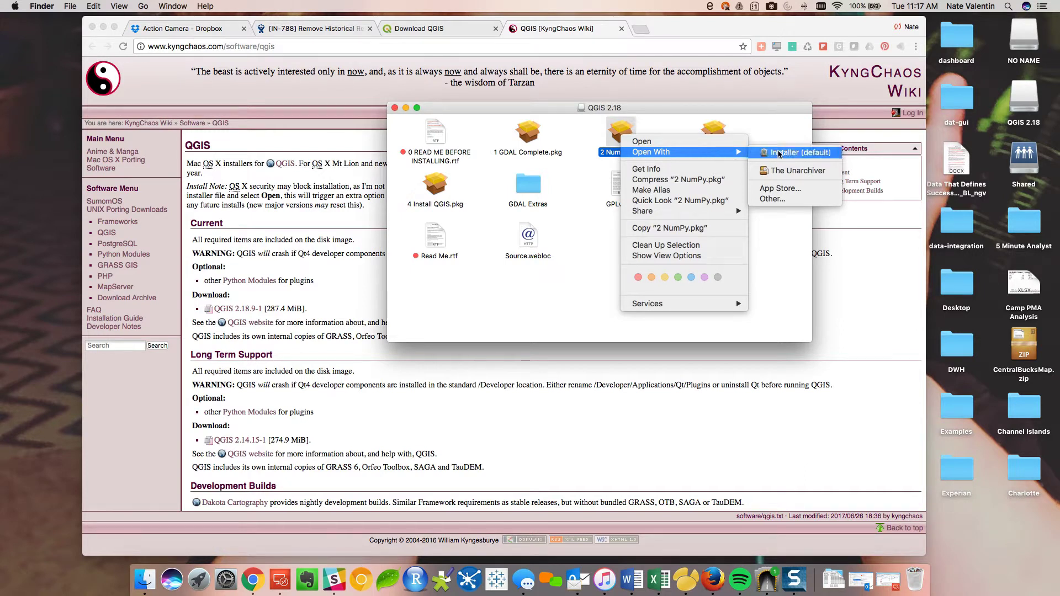
pyautogui.click(572, 235)
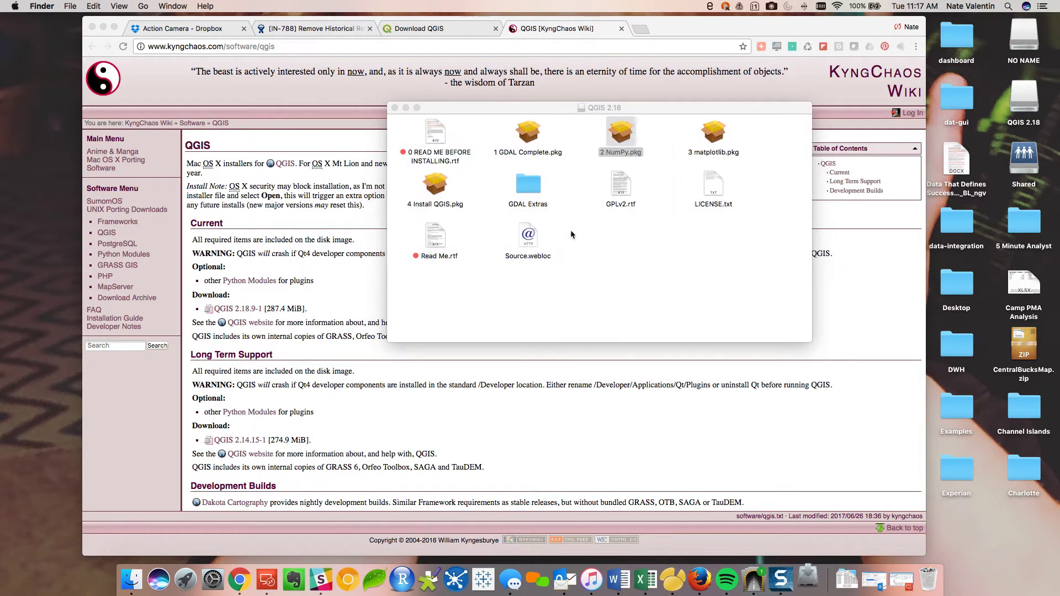
pyautogui.doubleClick(621, 130)
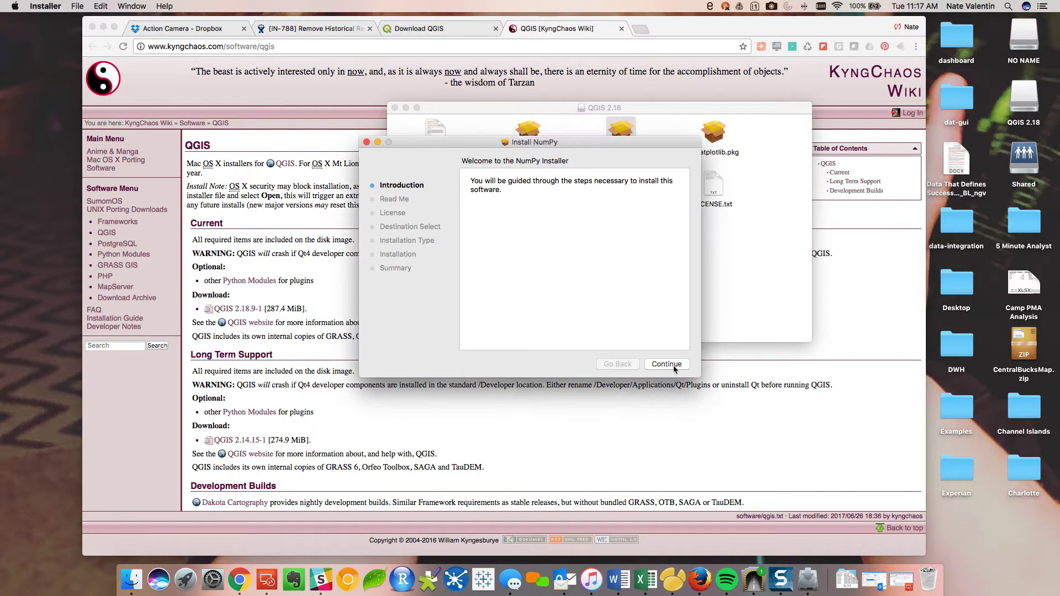
pyautogui.click(668, 364)
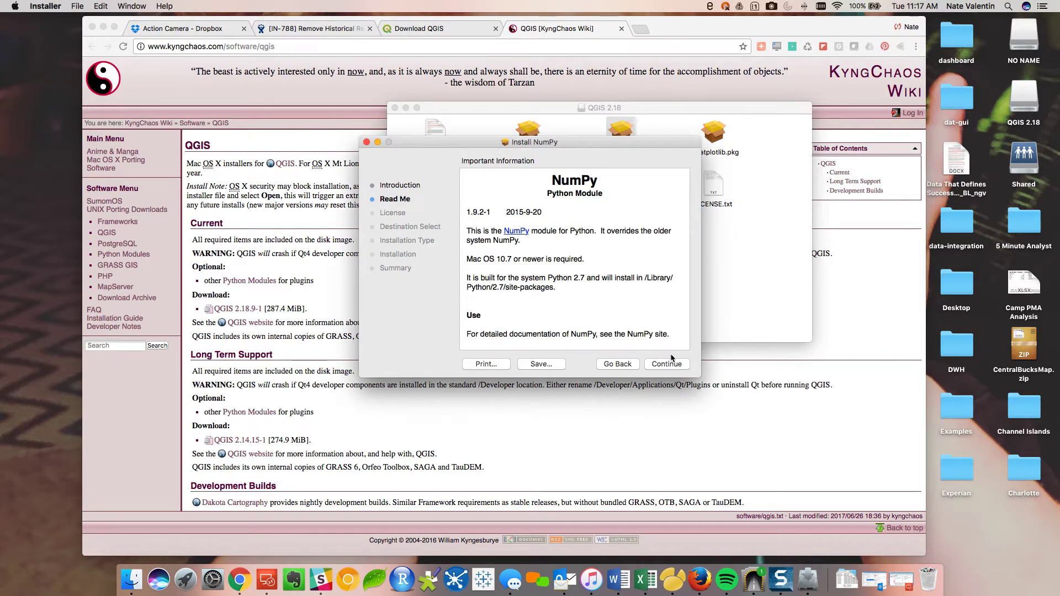
pyautogui.click(667, 364)
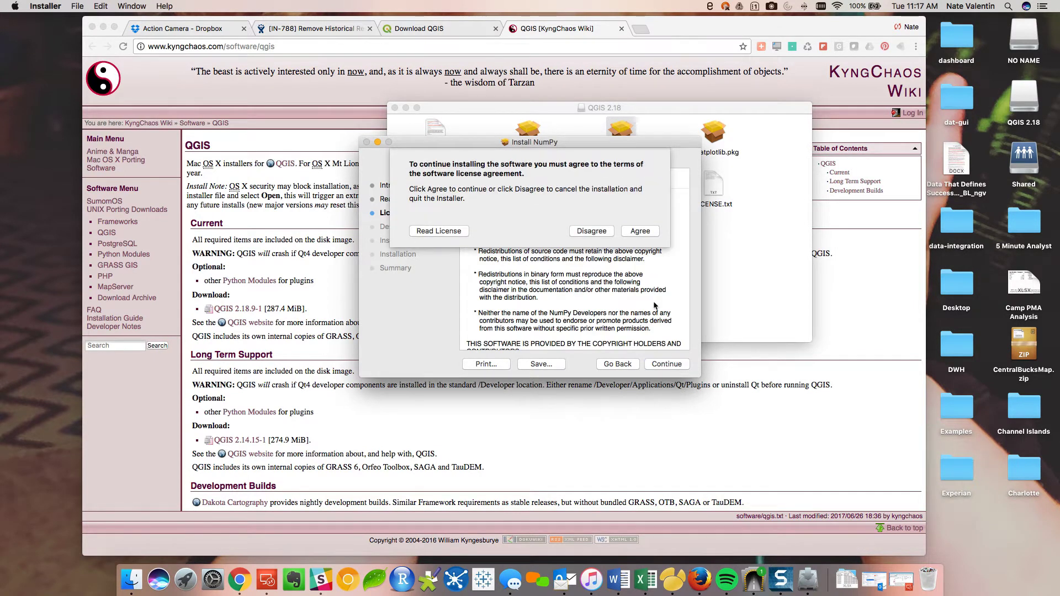
pyautogui.click(640, 231)
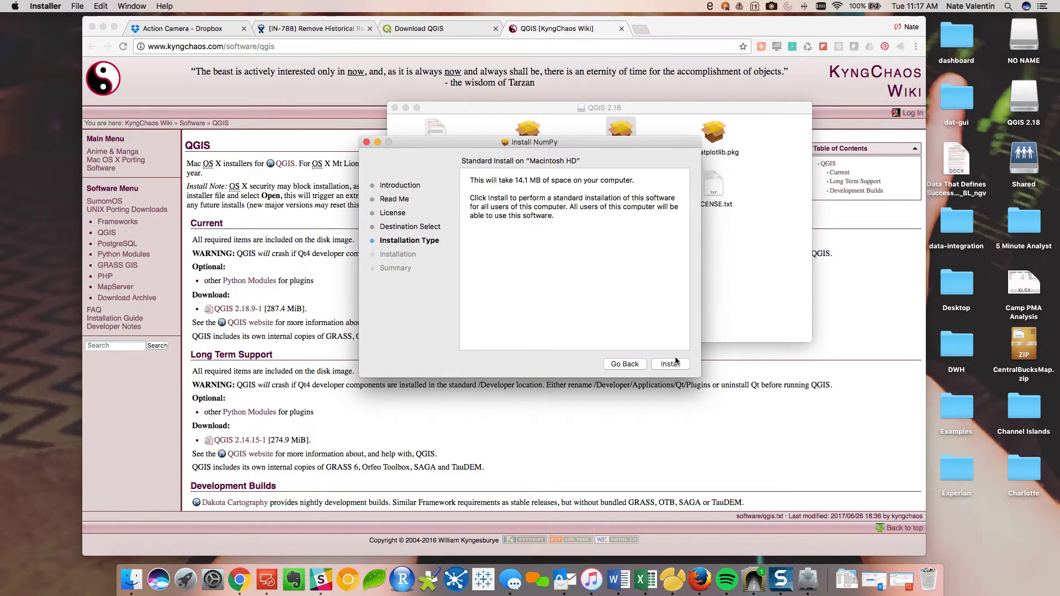
pyautogui.click(670, 364)
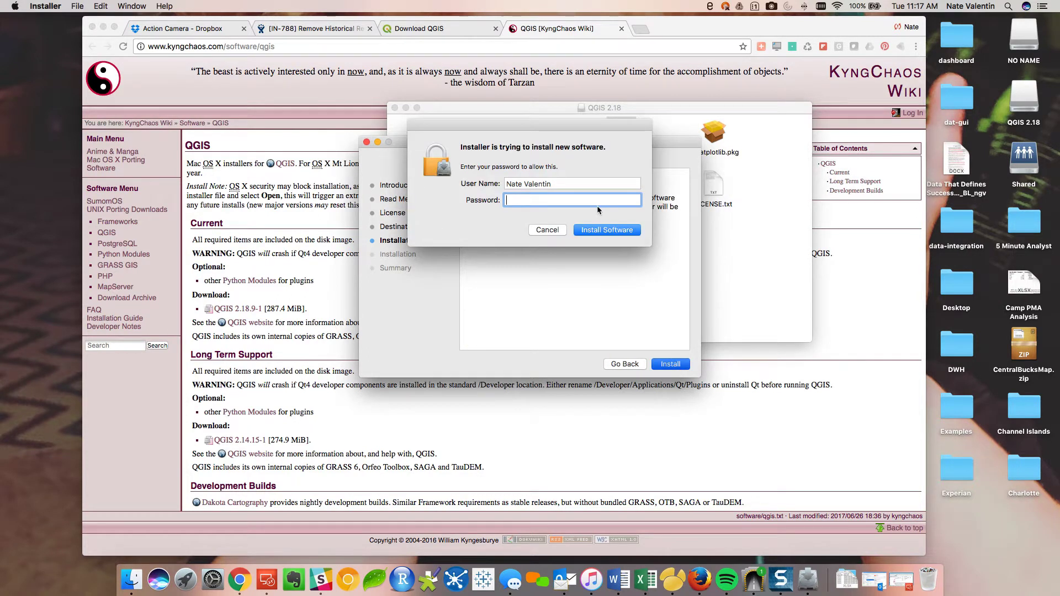
pyautogui.write('password')
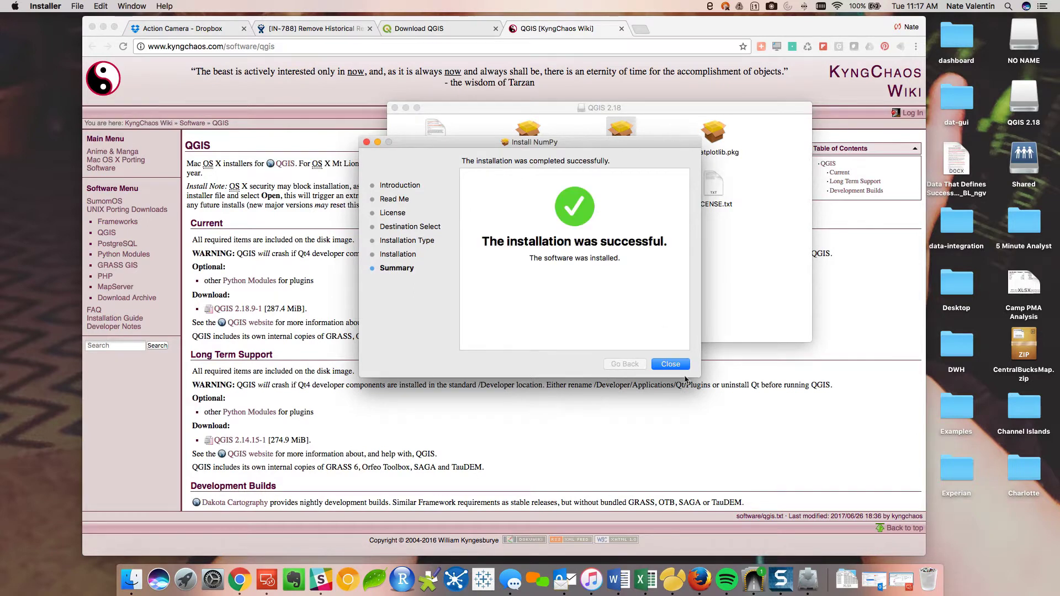
pyautogui.click(671, 364)
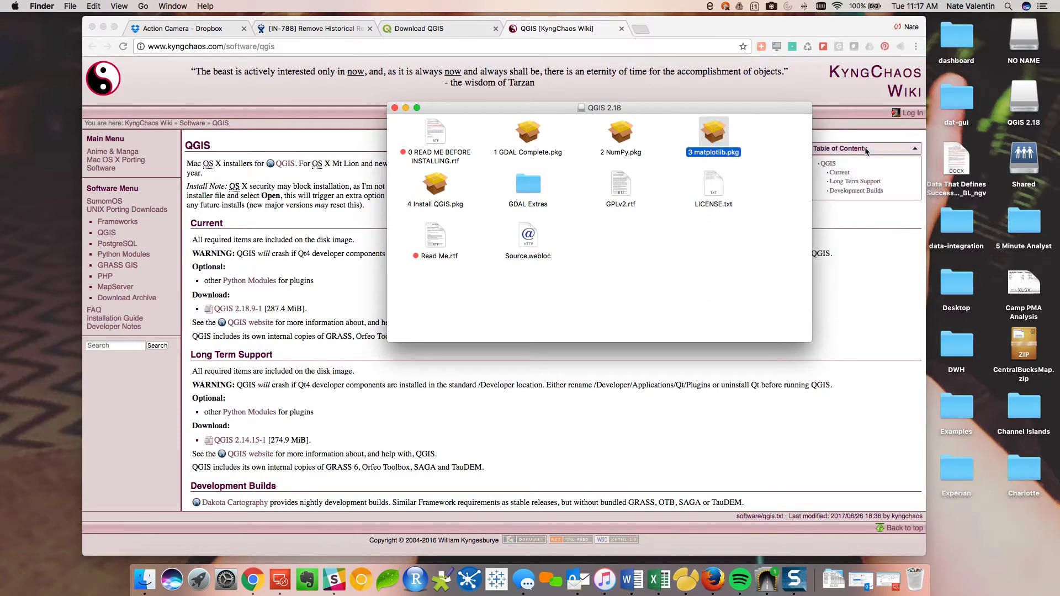
# Run the matplotlib installer, authorize with the admin password, and close it after success.
pyautogui.doubleClick(713, 129)
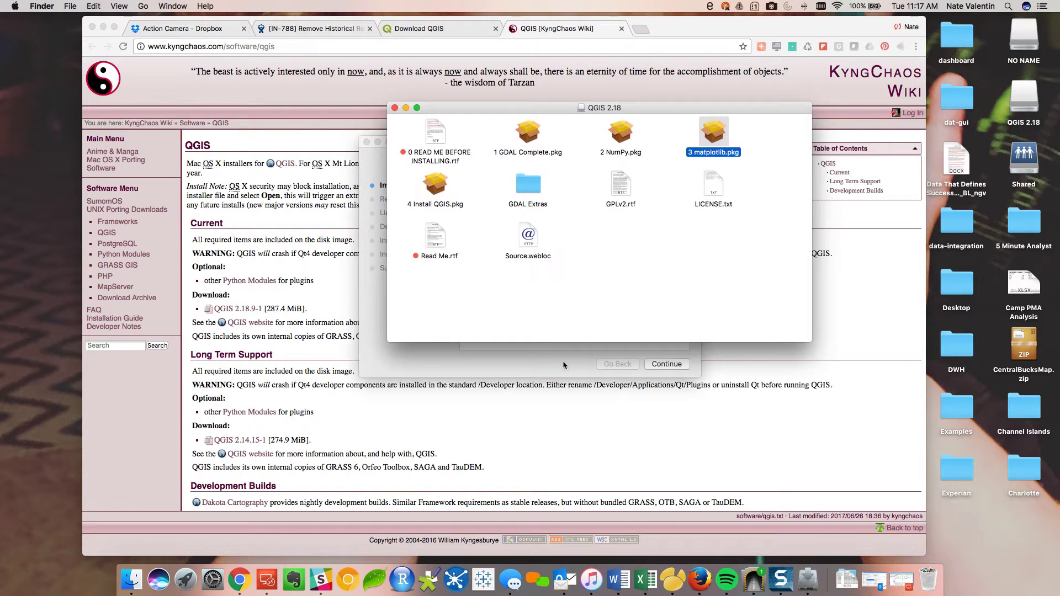
pyautogui.doubleClick(714, 130)
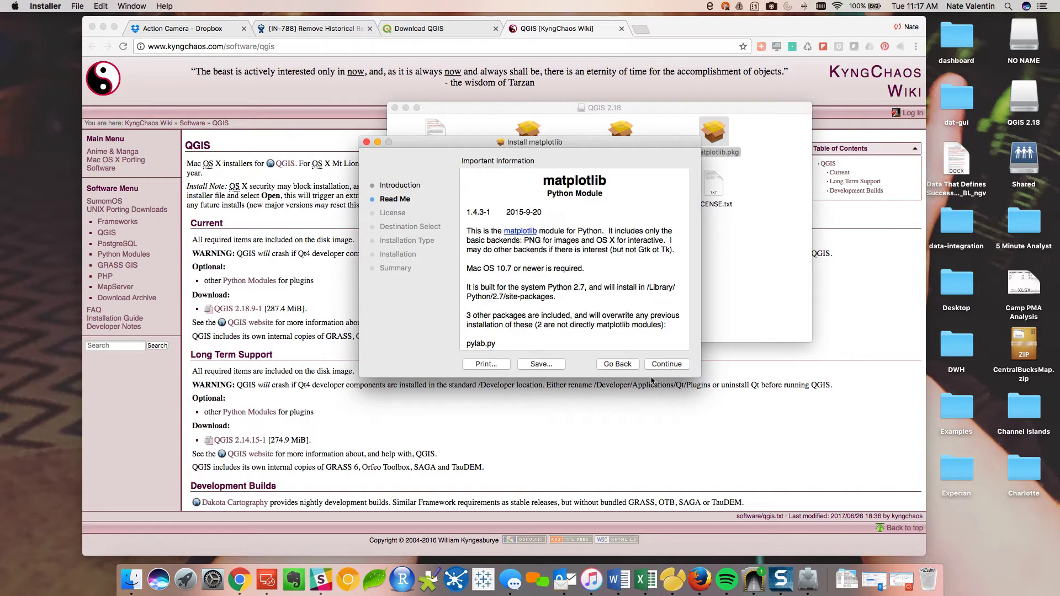
pyautogui.click(667, 364)
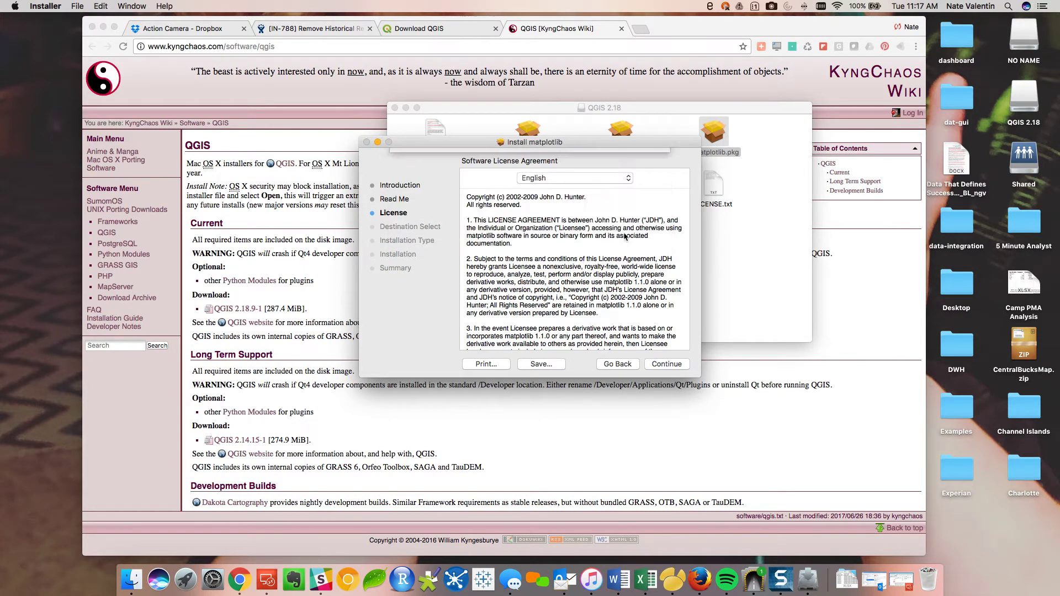
pyautogui.click(666, 364)
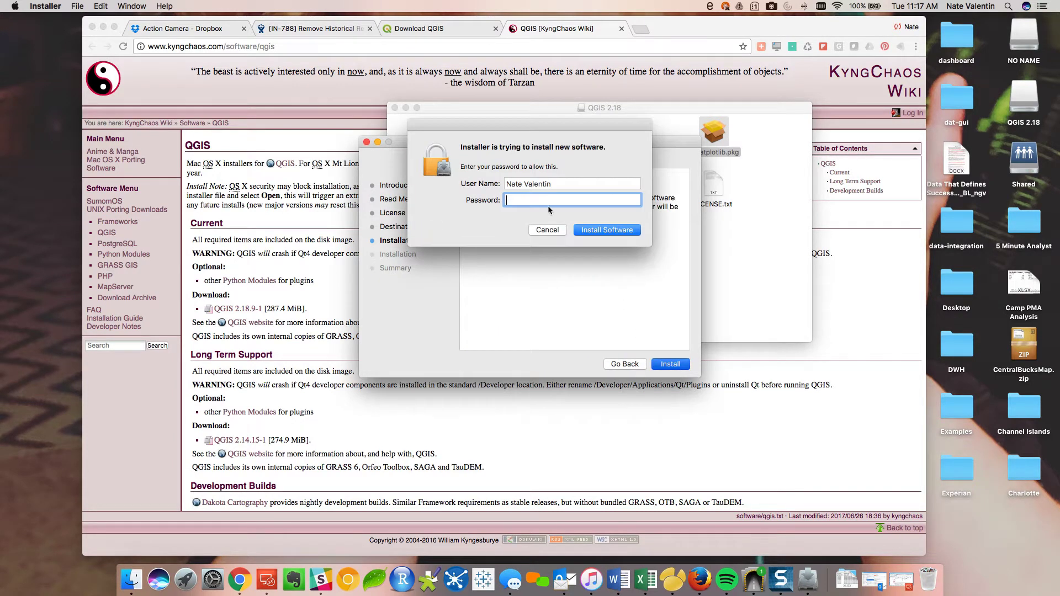
pyautogui.write('••••••')
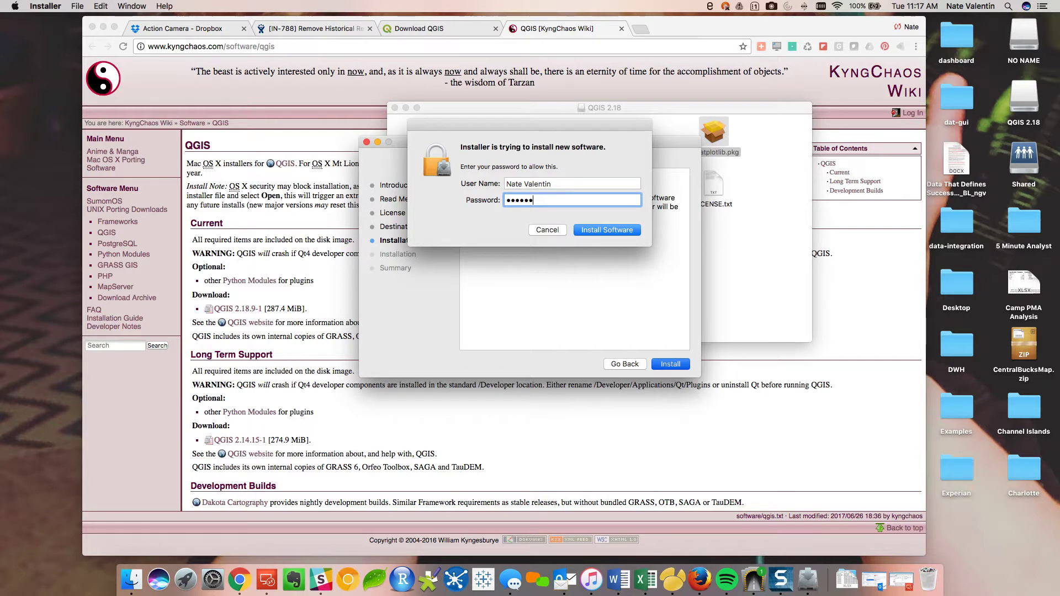
pyautogui.click(607, 230)
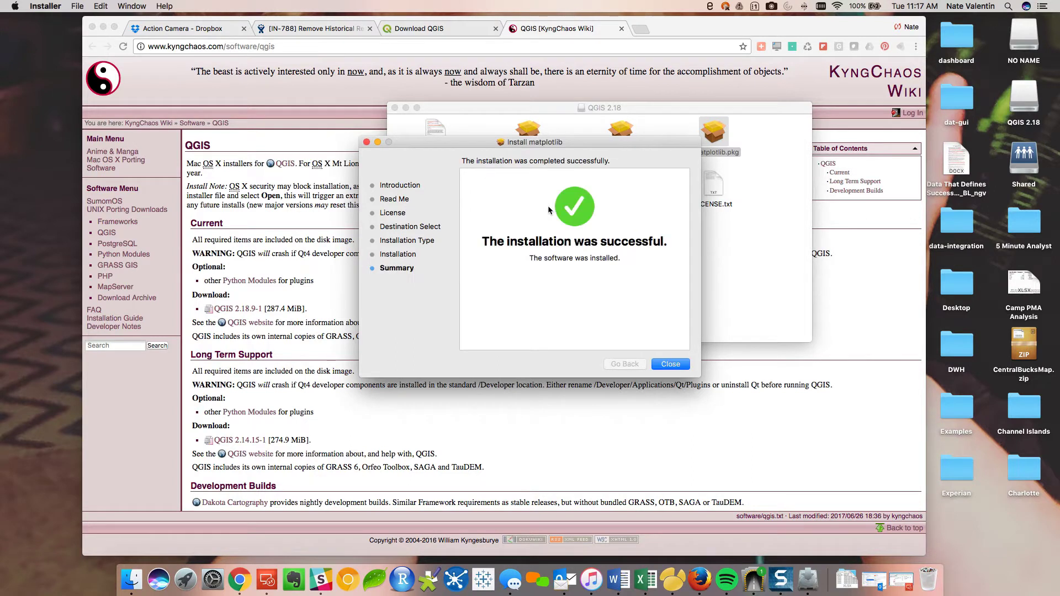
pyautogui.click(671, 364)
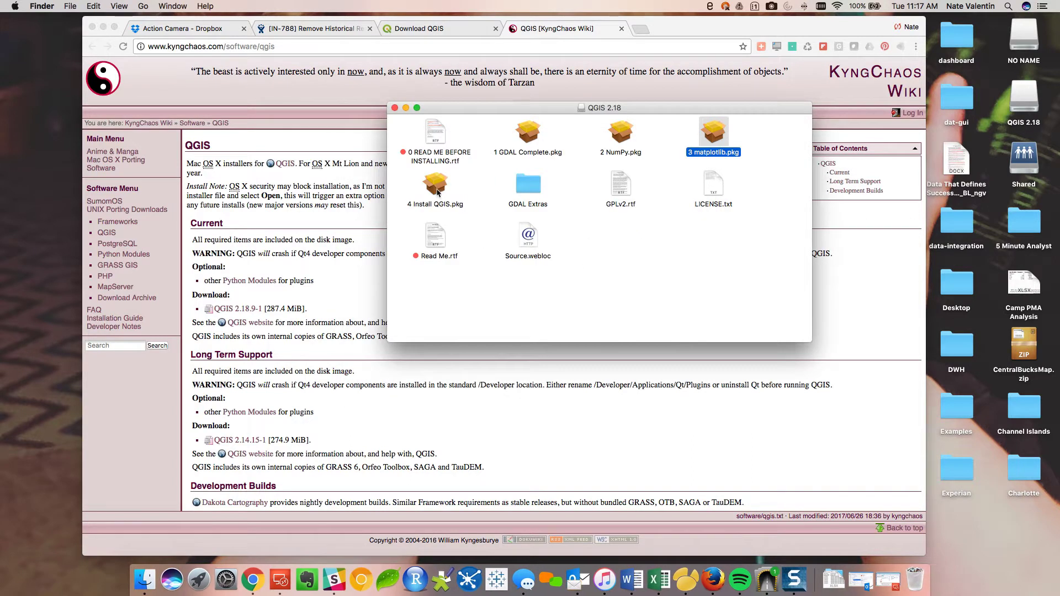
# Open 4 Install QGIS.pkg despite the unidentified-developer block using the Open action.
pyautogui.click(435, 183)
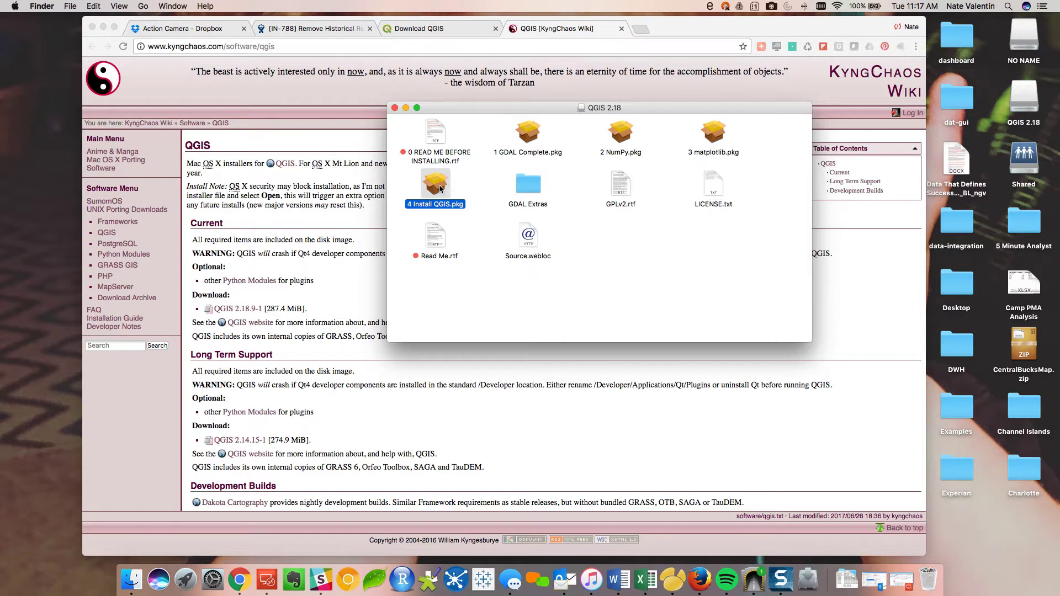
pyautogui.doubleClick(435, 183)
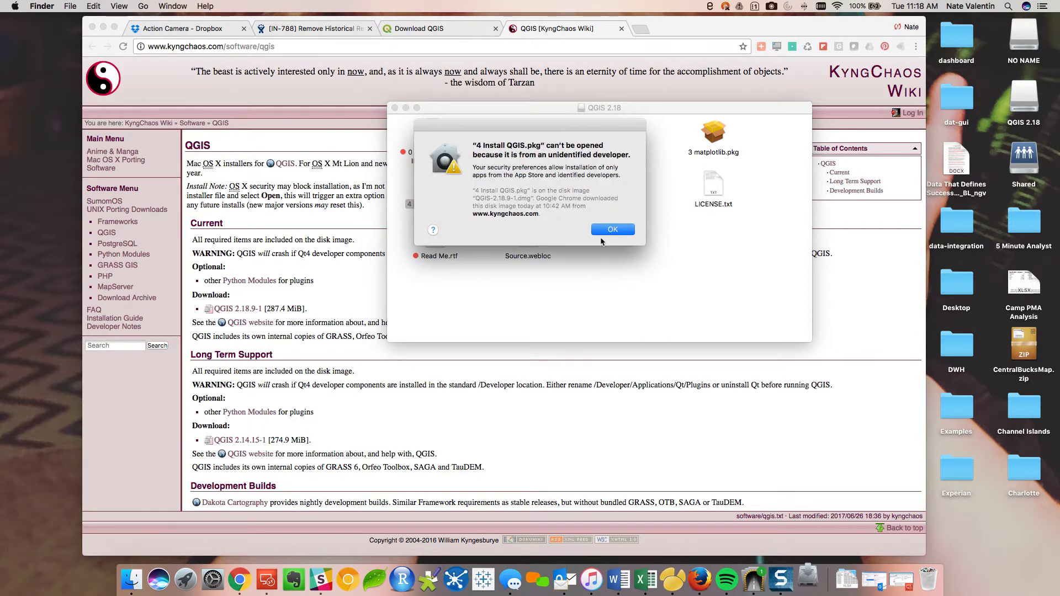
pyautogui.click(613, 229)
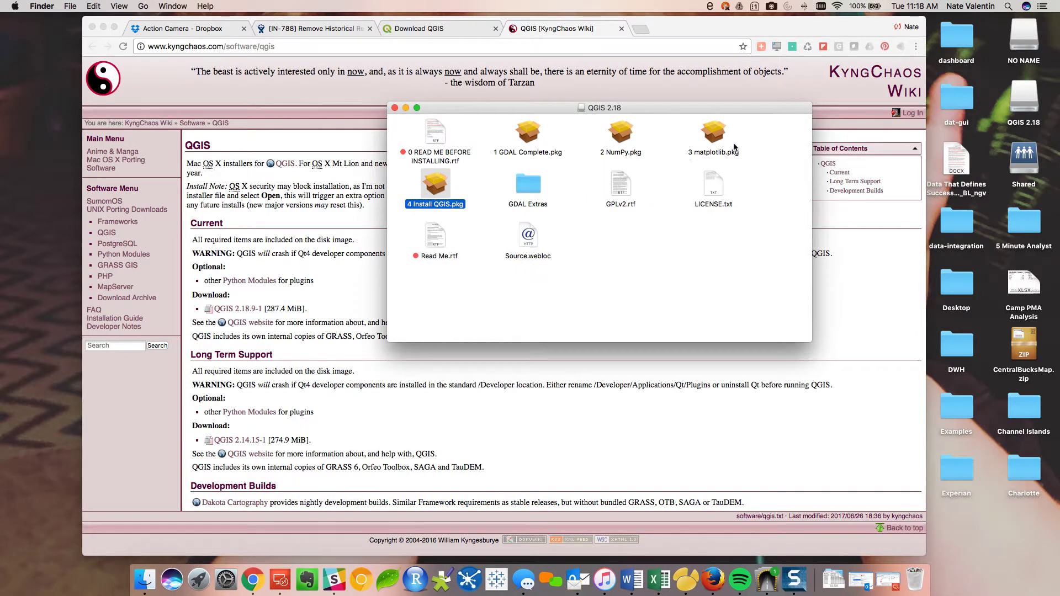
pyautogui.moveTo(588, 137)
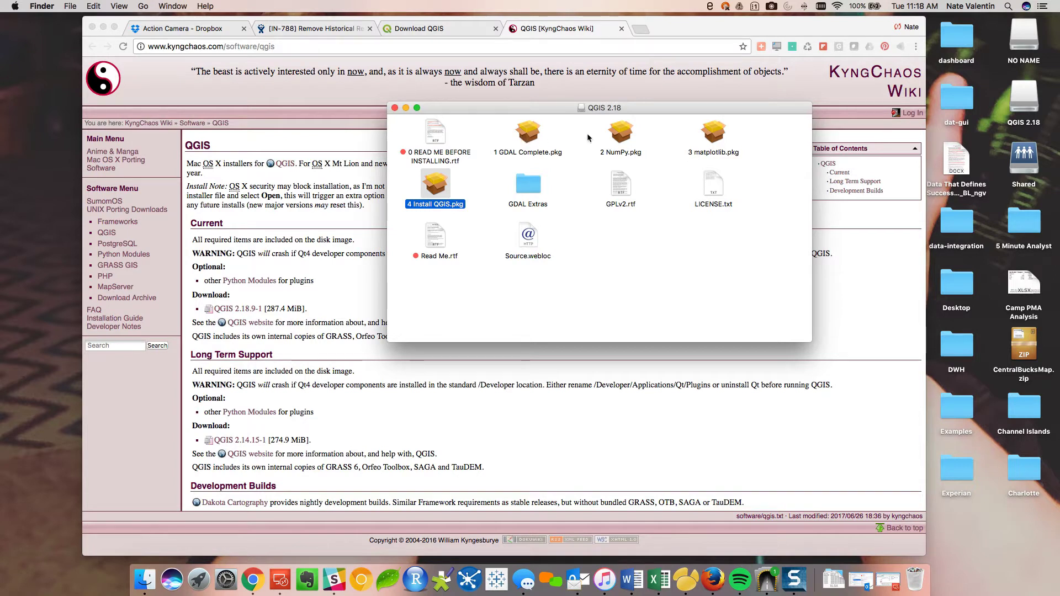
pyautogui.moveTo(427, 181)
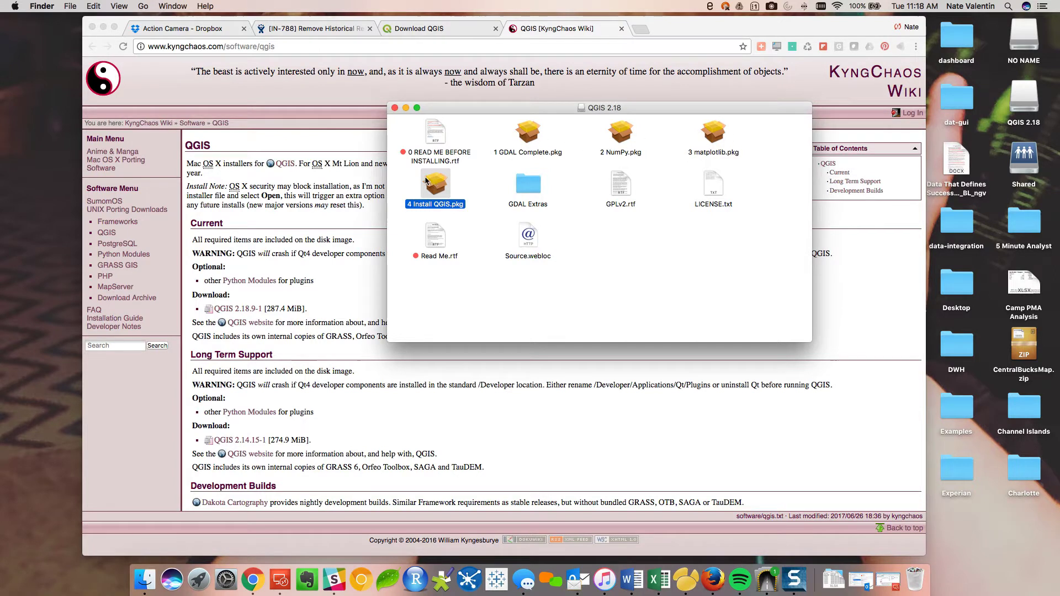
pyautogui.moveTo(528, 136)
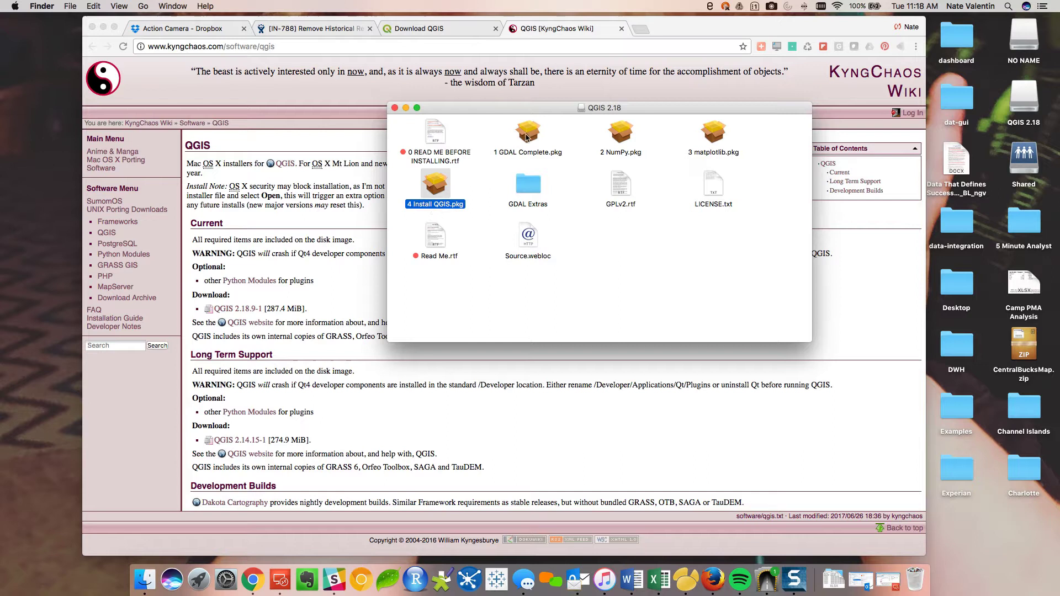
pyautogui.rightClick(435, 184)
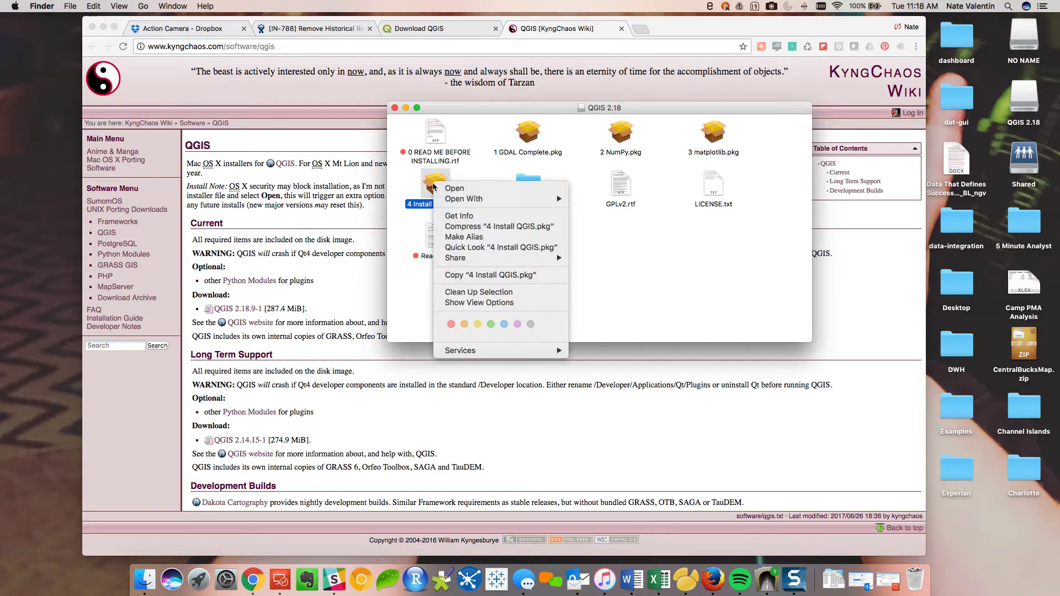
pyautogui.click(594, 222)
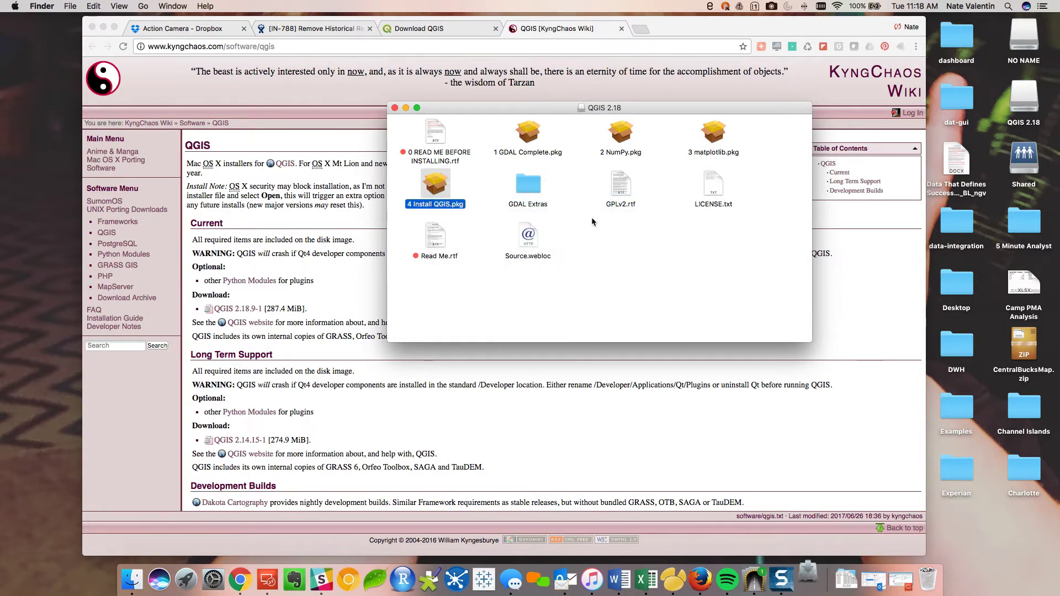
pyautogui.doubleClick(435, 184)
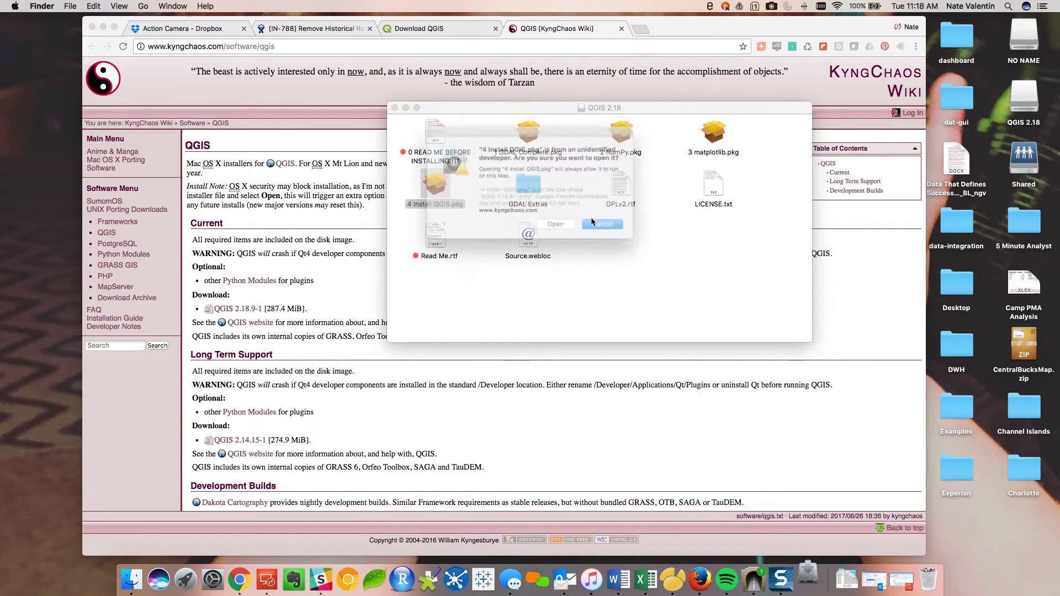
pyautogui.click(602, 224)
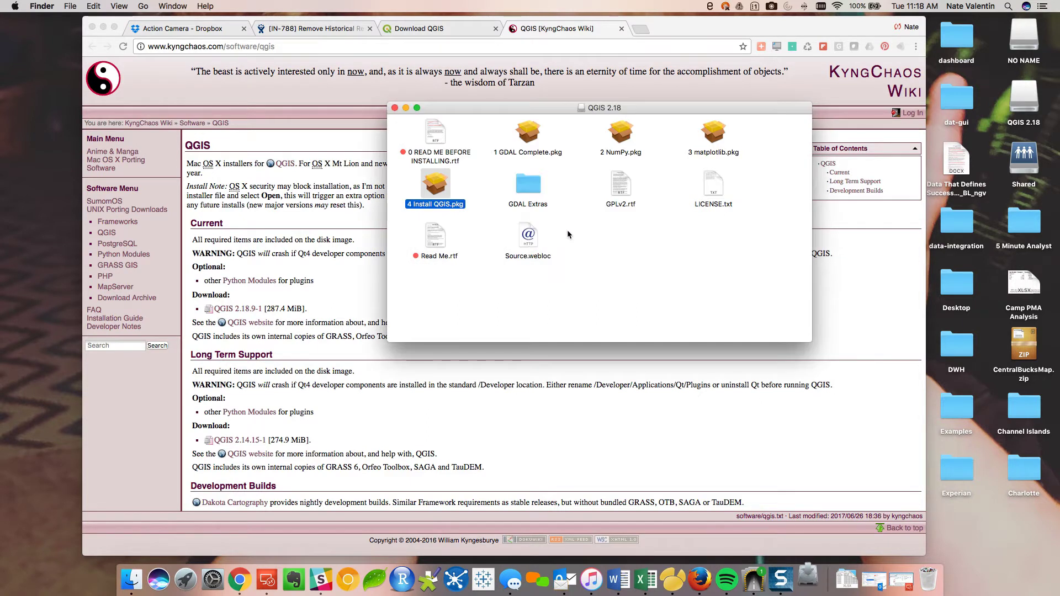
pyautogui.moveTo(598, 270)
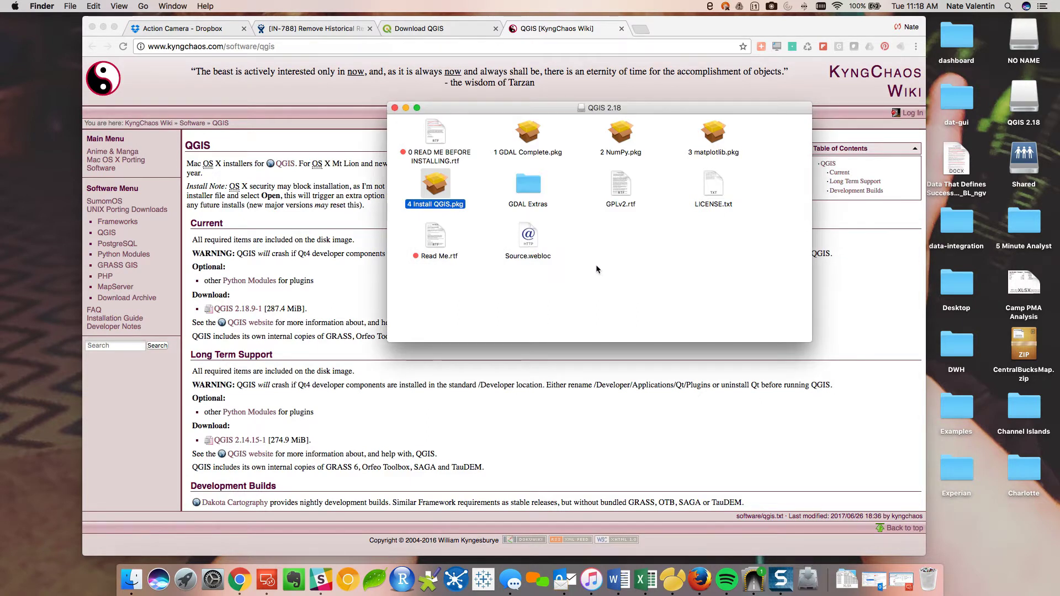
# Install QGIS by accepting the license and authorizing with the password, then close the installer.
pyautogui.doubleClick(436, 183)
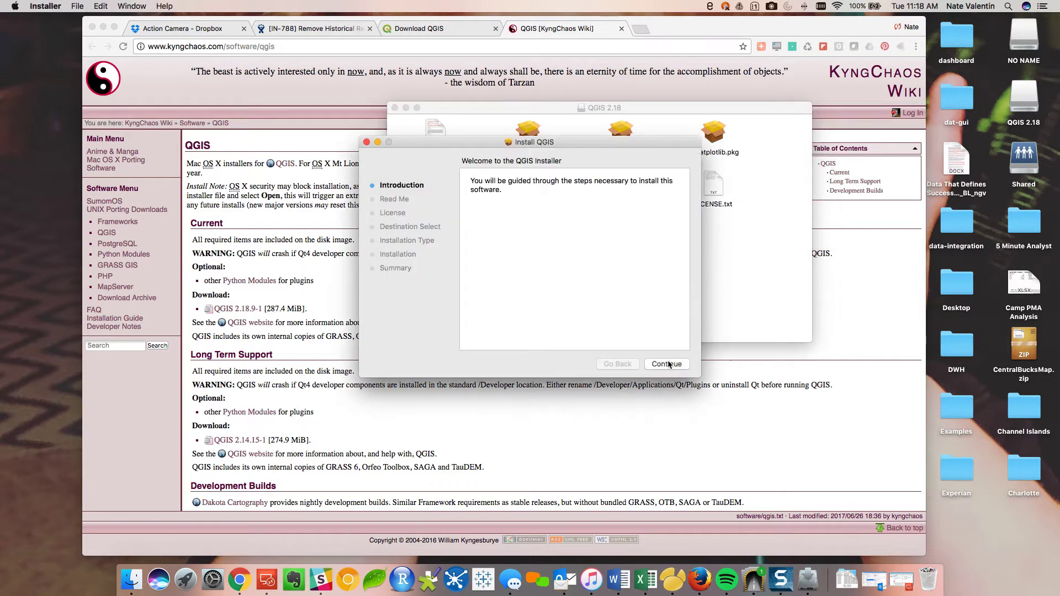
pyautogui.click(668, 363)
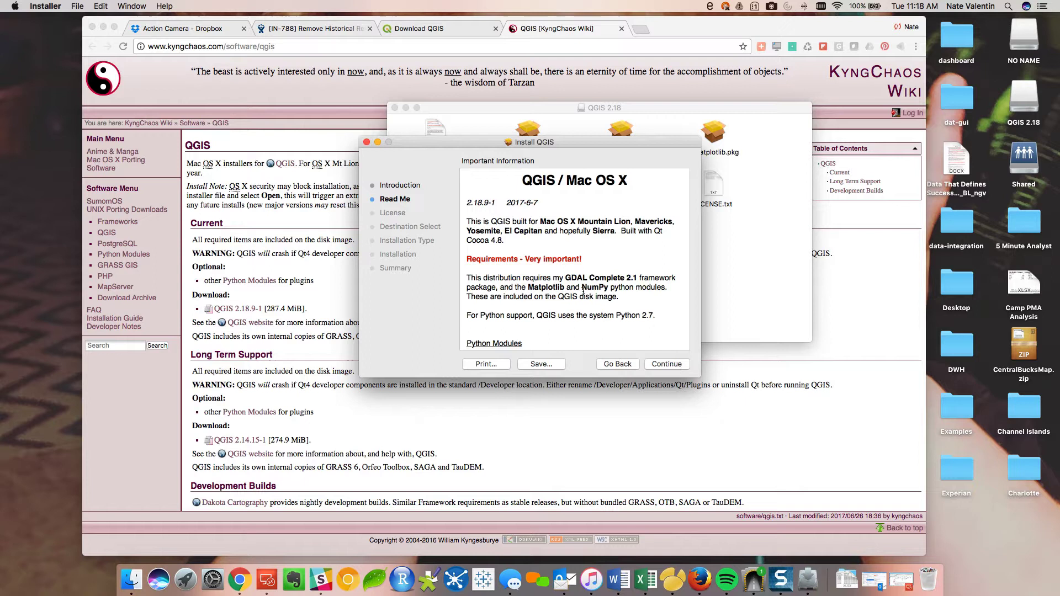
pyautogui.moveTo(605, 308)
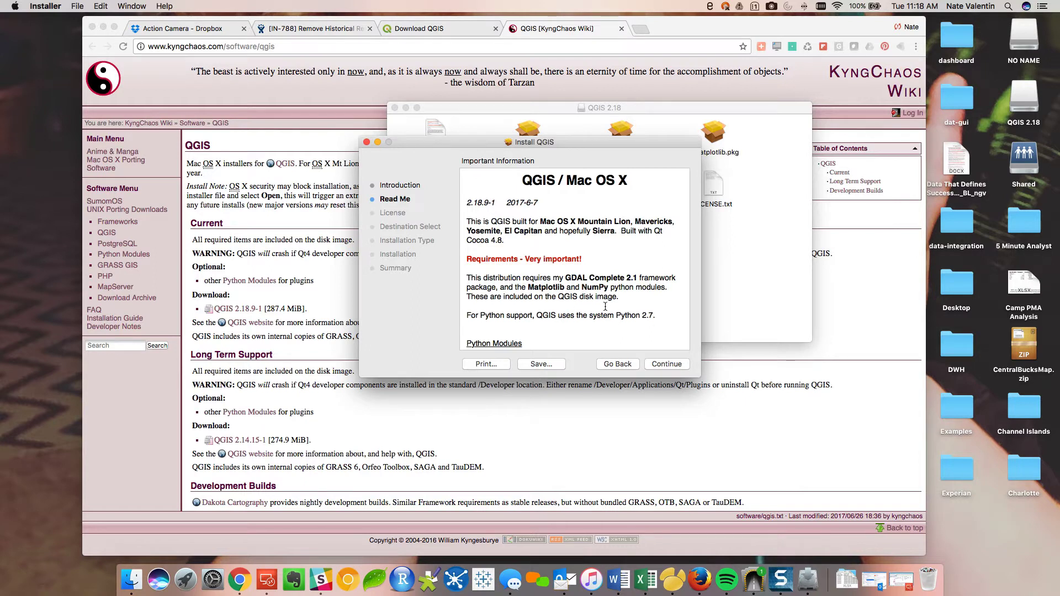
pyautogui.moveTo(638, 276)
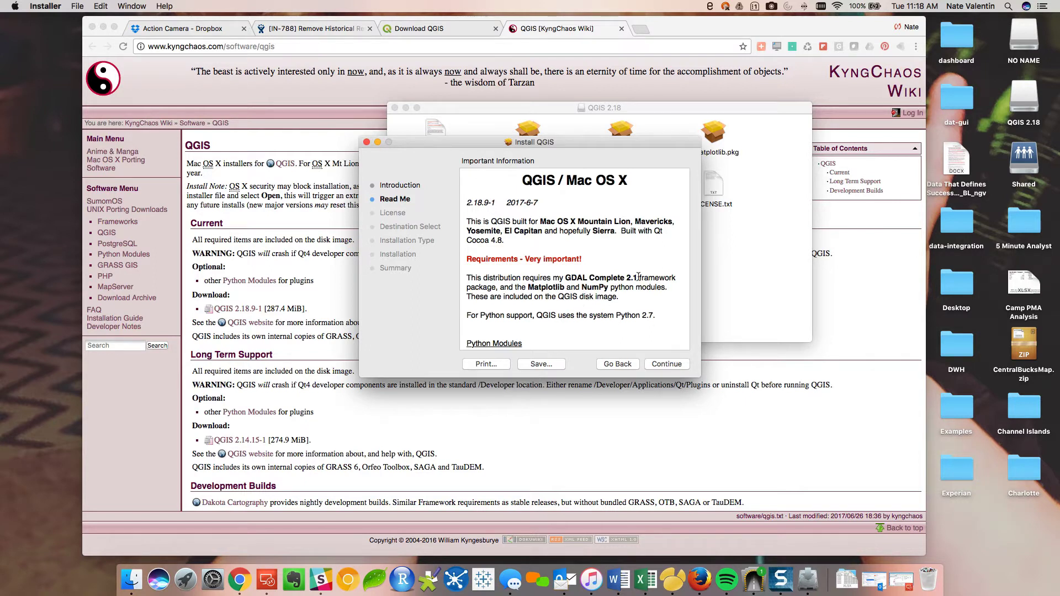
pyautogui.click(667, 364)
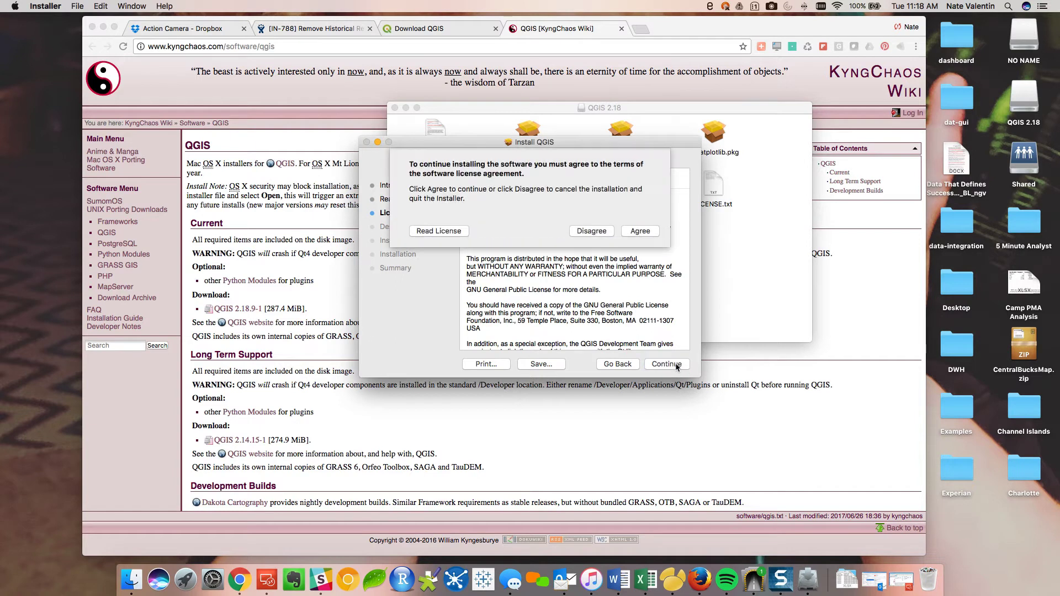
pyautogui.click(641, 231)
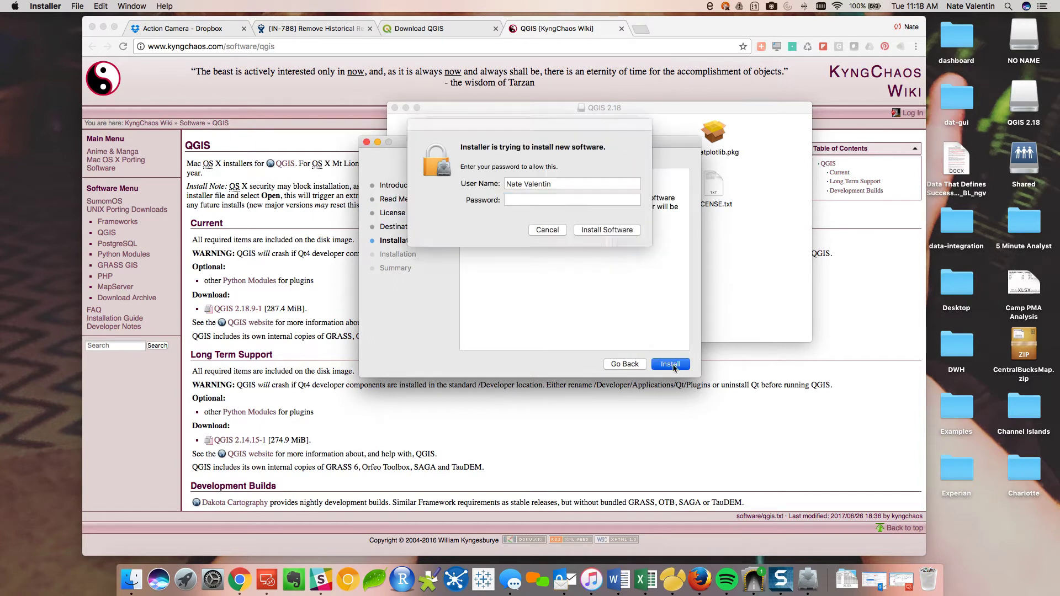
pyautogui.write('••••')
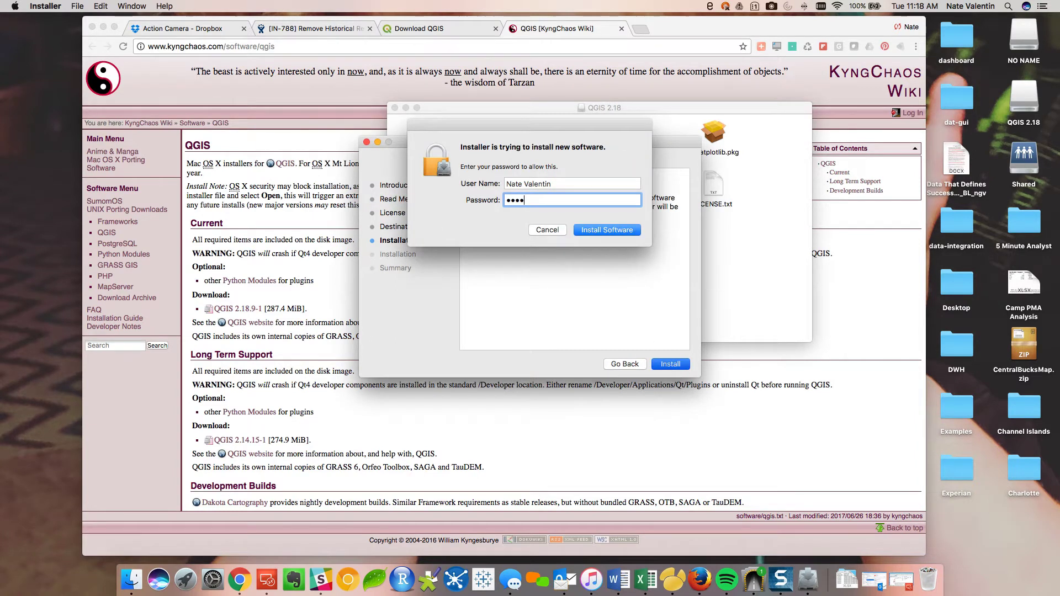
pyautogui.click(607, 230)
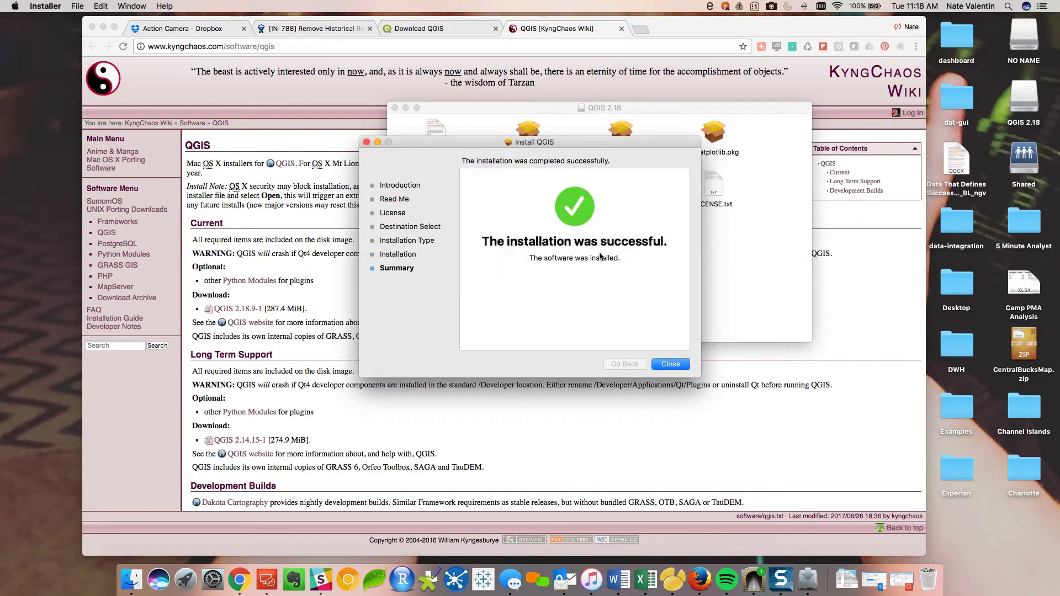
pyautogui.click(670, 364)
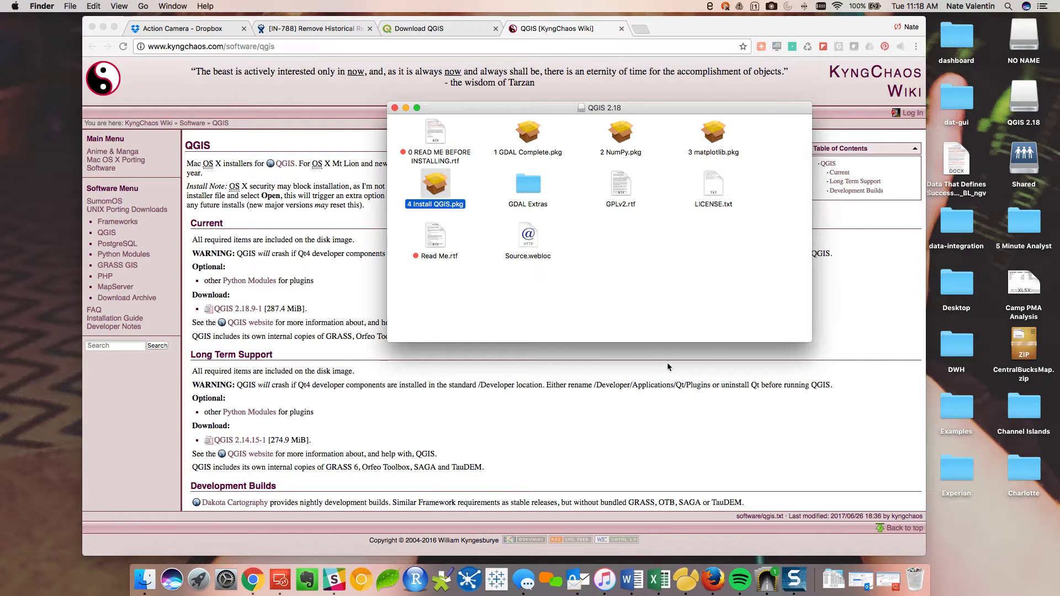
pyautogui.moveTo(413, 434)
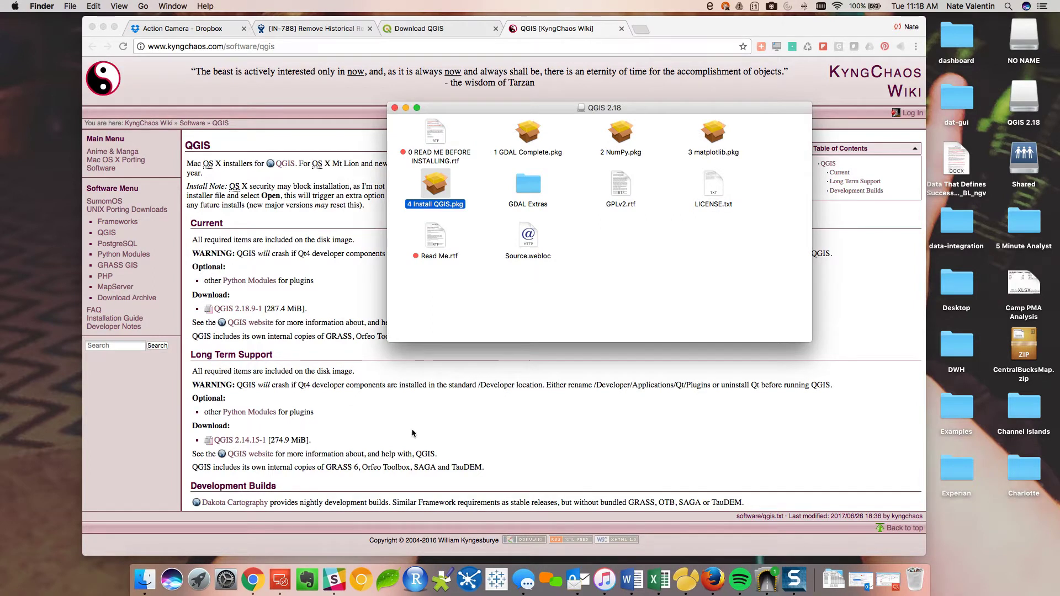
pyautogui.moveTo(146, 579)
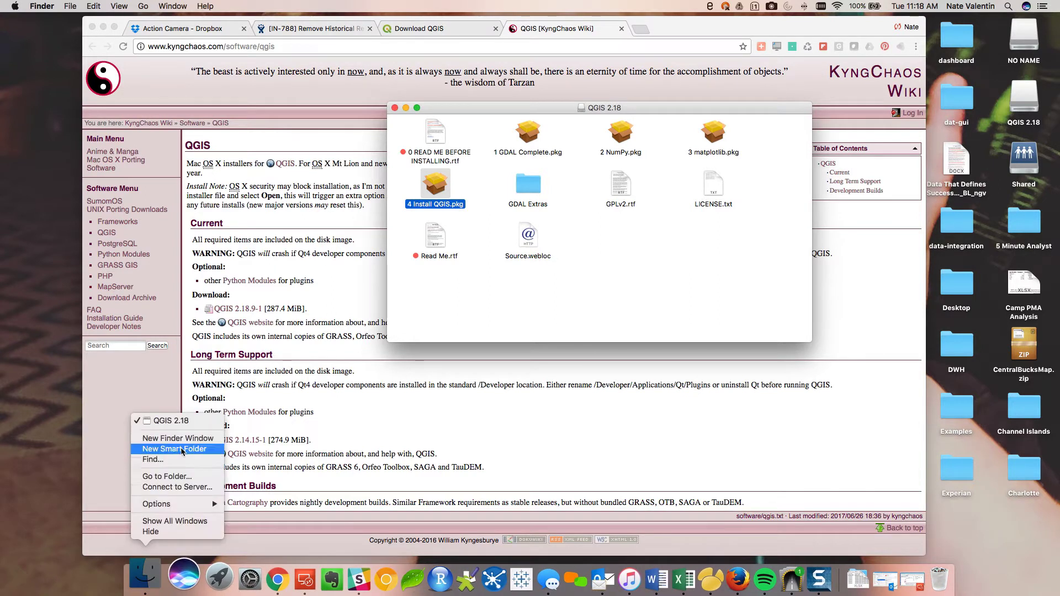
# Launch QGIS from the Applications folder in a new Finder window.
pyautogui.click(177, 438)
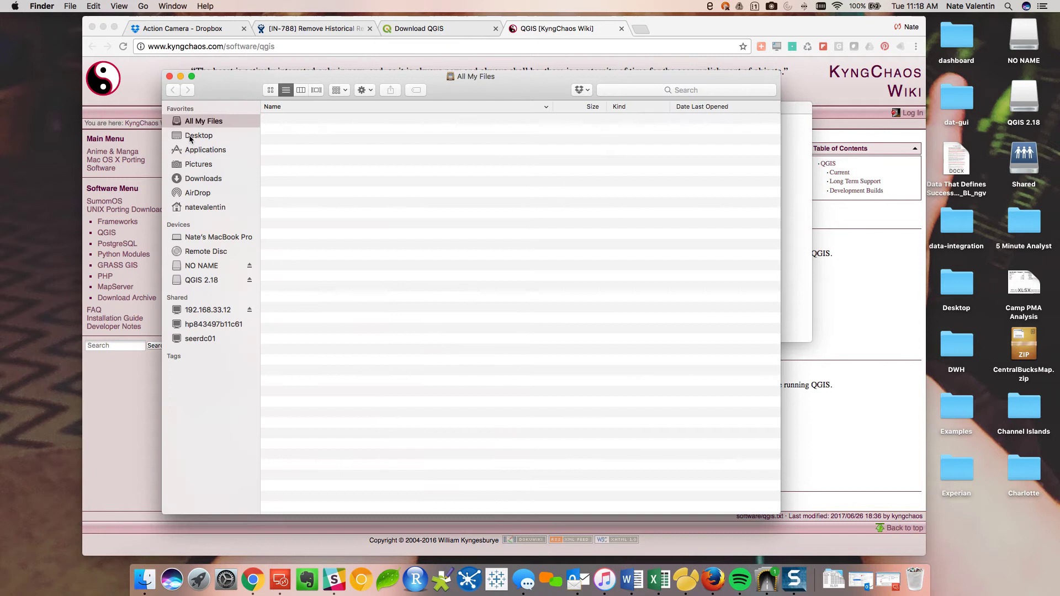
pyautogui.click(205, 150)
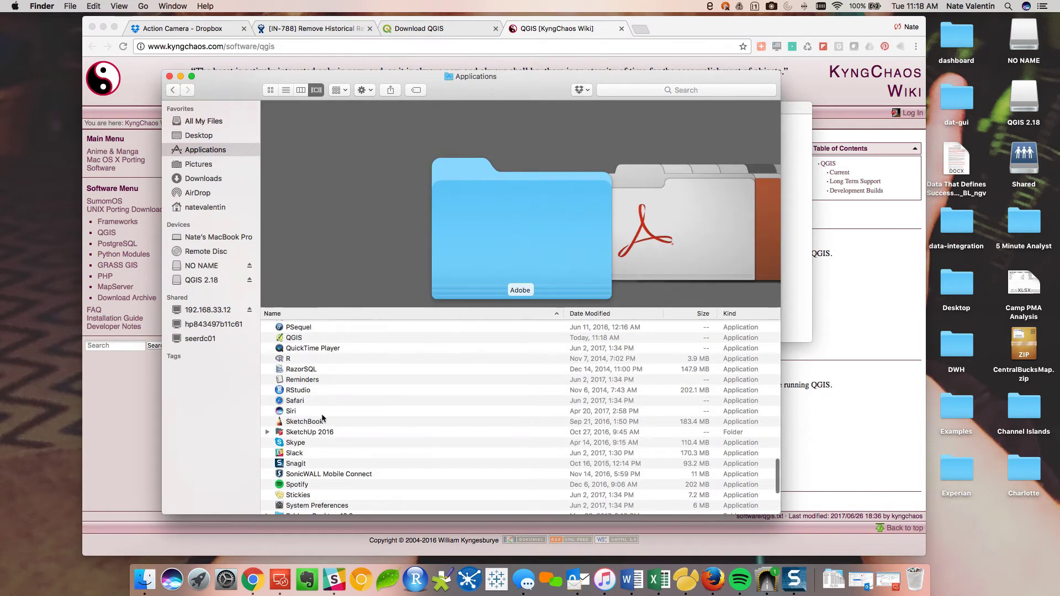
pyautogui.click(294, 337)
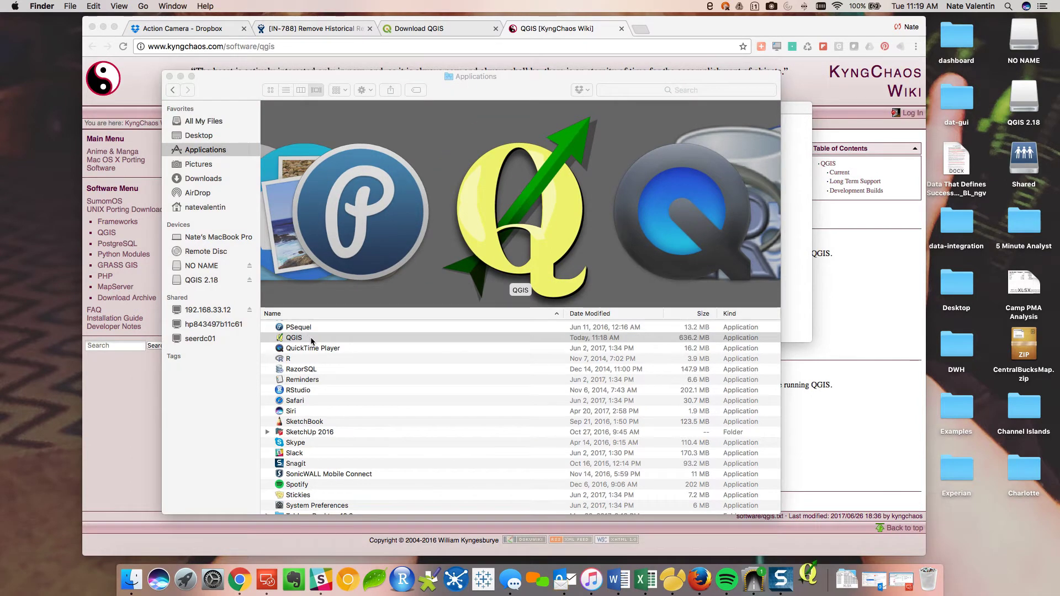
pyautogui.doubleClick(293, 338)
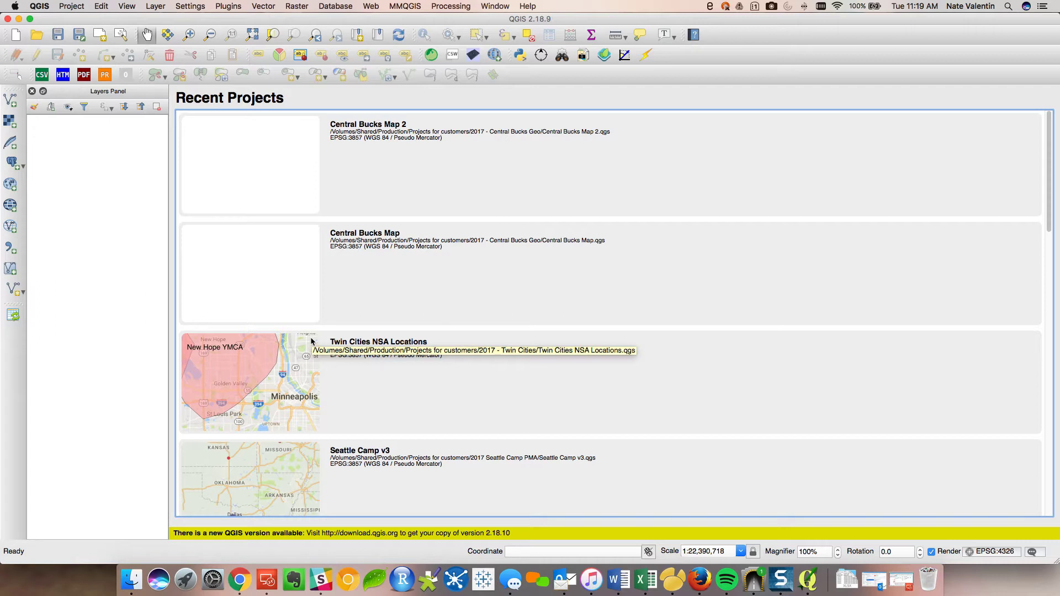
pyautogui.moveTo(405, 317)
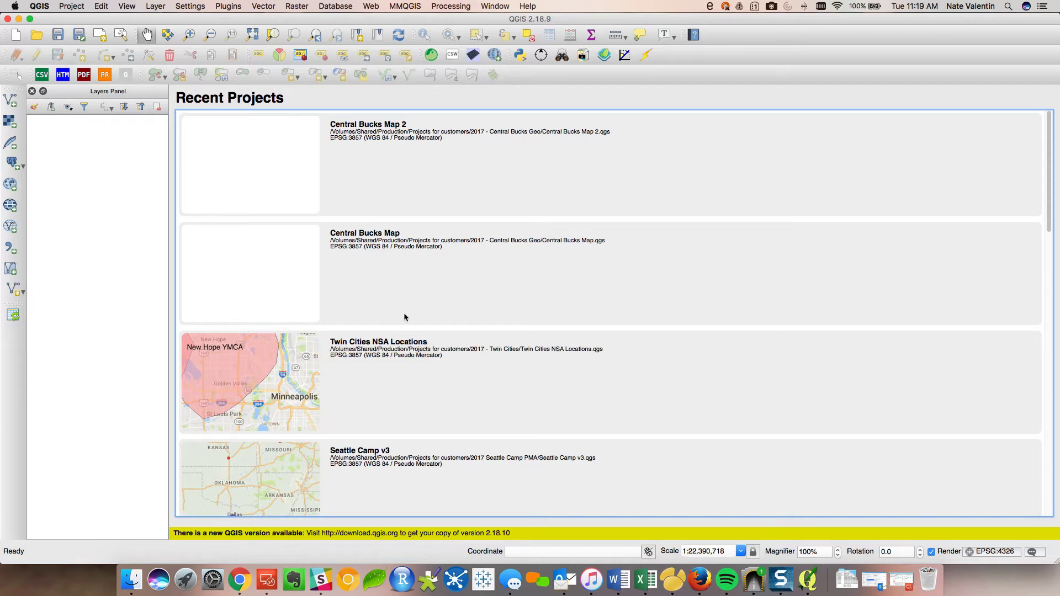
pyautogui.moveTo(485, 252)
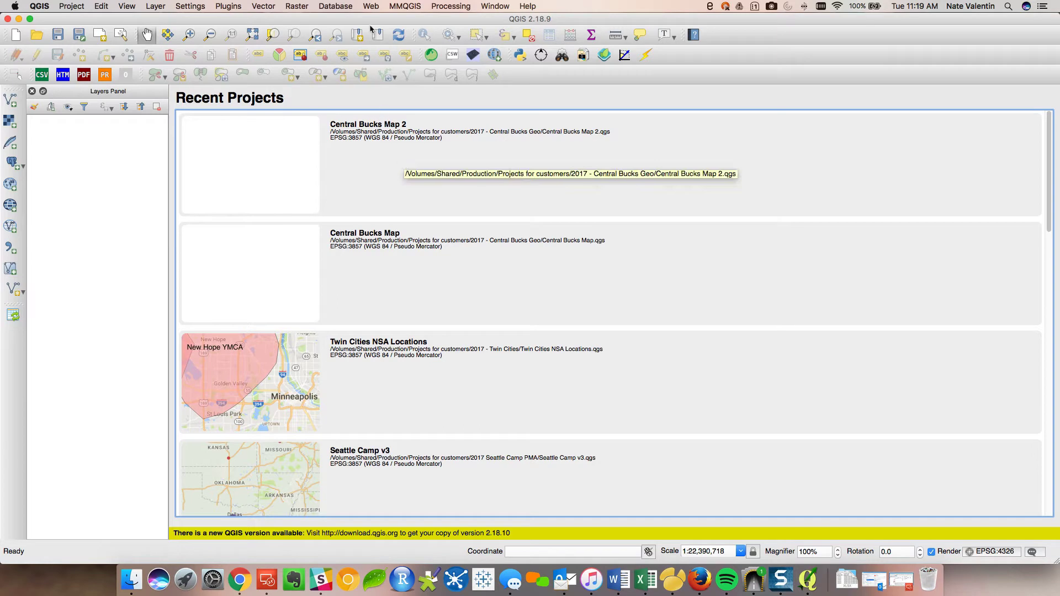
pyautogui.moveTo(378, 26)
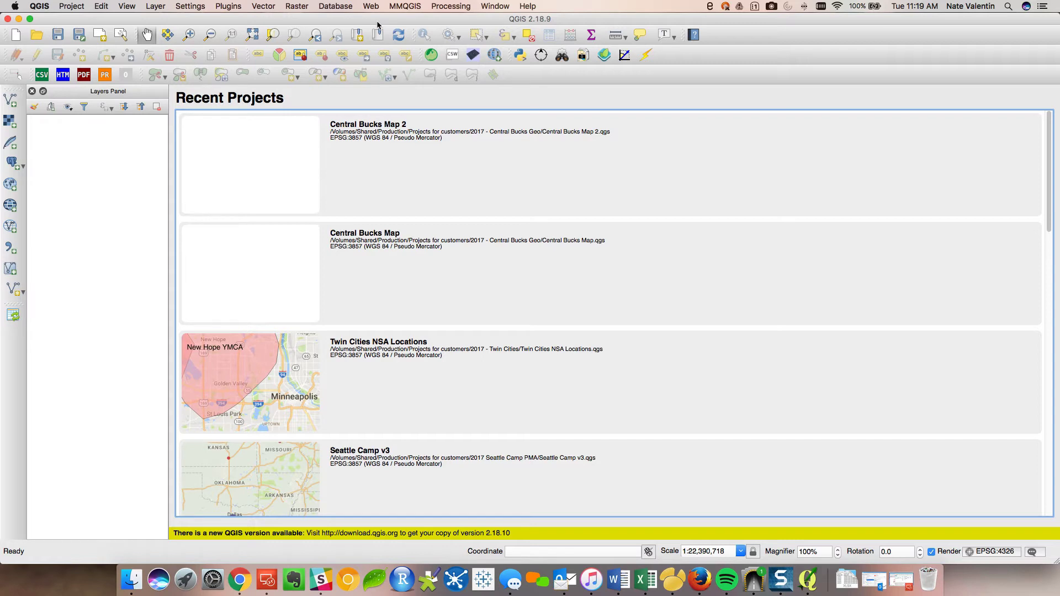
# Show the Web menu's web mapping plugin entries.
pyautogui.click(371, 6)
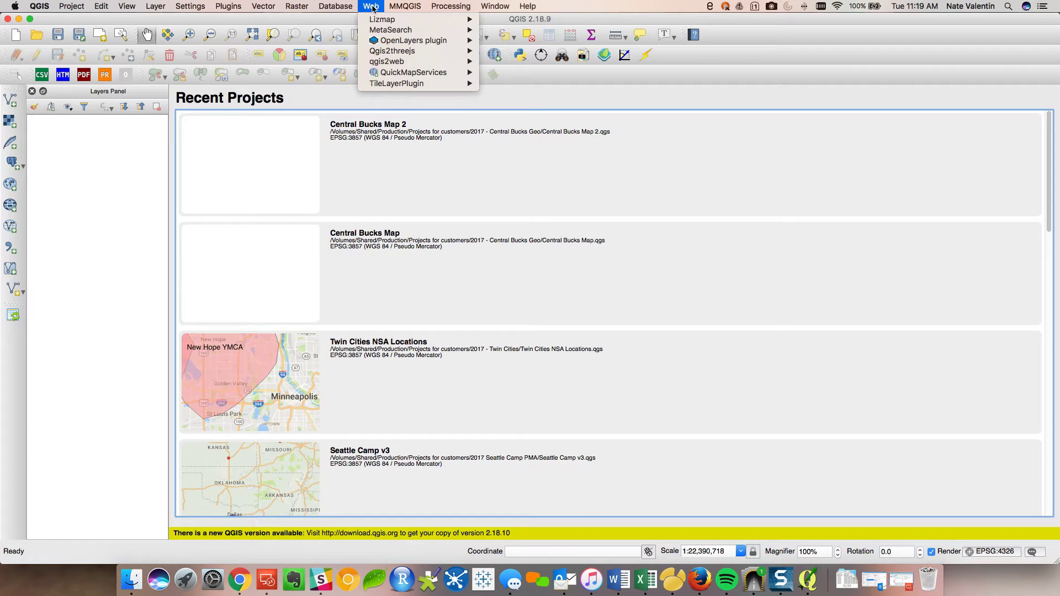
# Browse the MMQGIS and Web menus, then open Manage and Install Plugins.
pyautogui.click(405, 6)
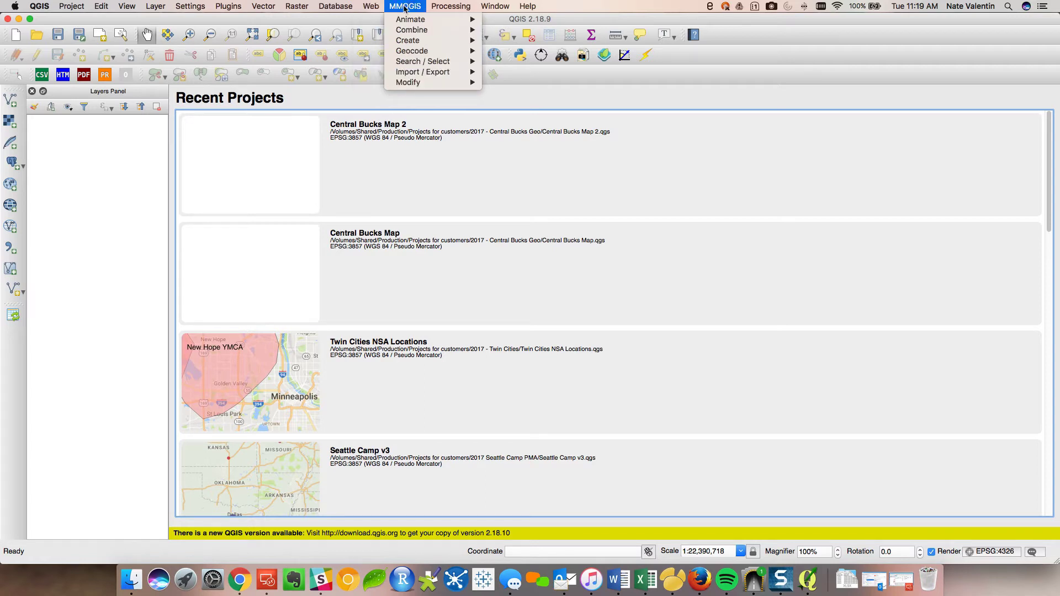
pyautogui.click(368, 6)
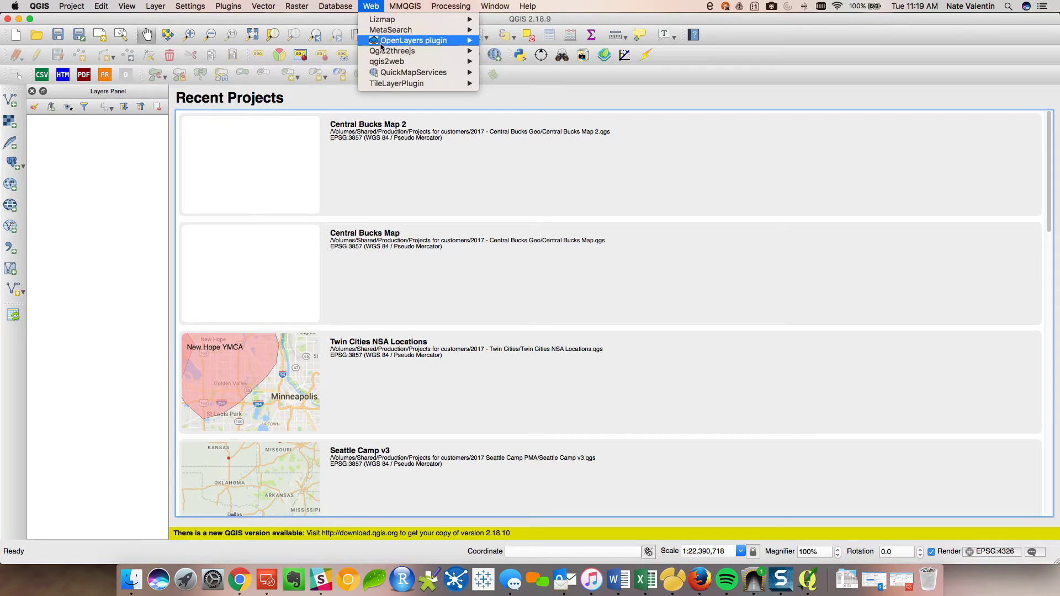
pyautogui.click(227, 6)
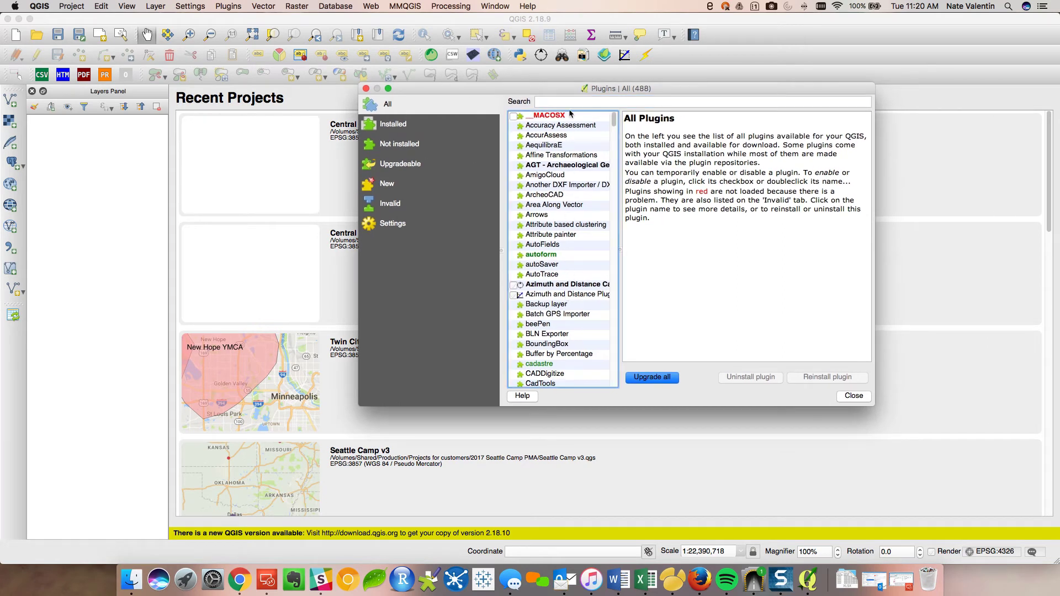
# Search the plugins for 'layers' and filter the results to installed plugins.
pyautogui.write('layers')
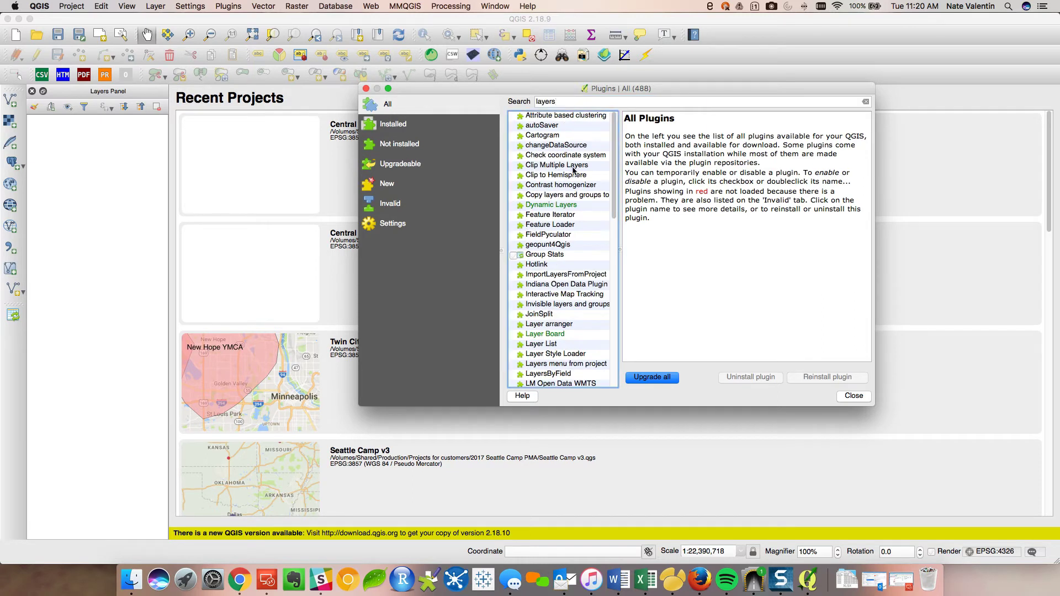
pyautogui.scroll(-3)
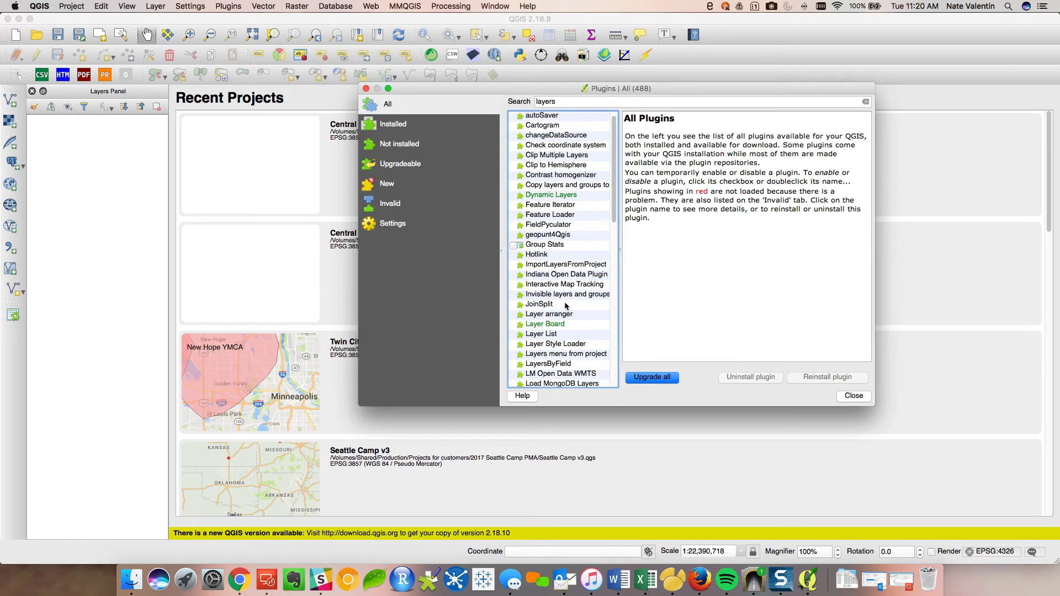
pyautogui.scroll(-3)
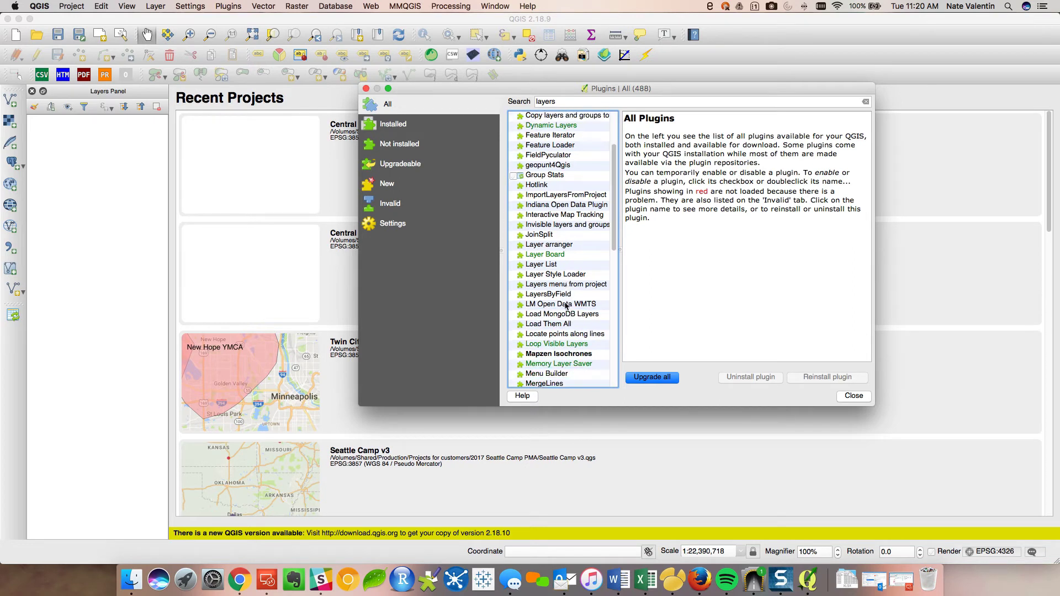
pyautogui.click(396, 124)
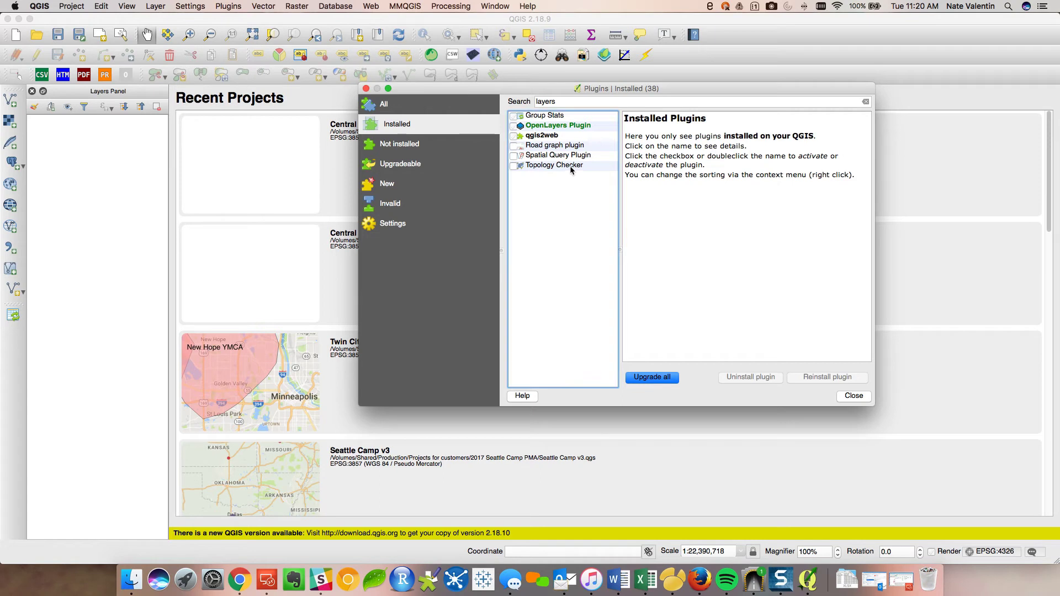
pyautogui.moveTo(551, 136)
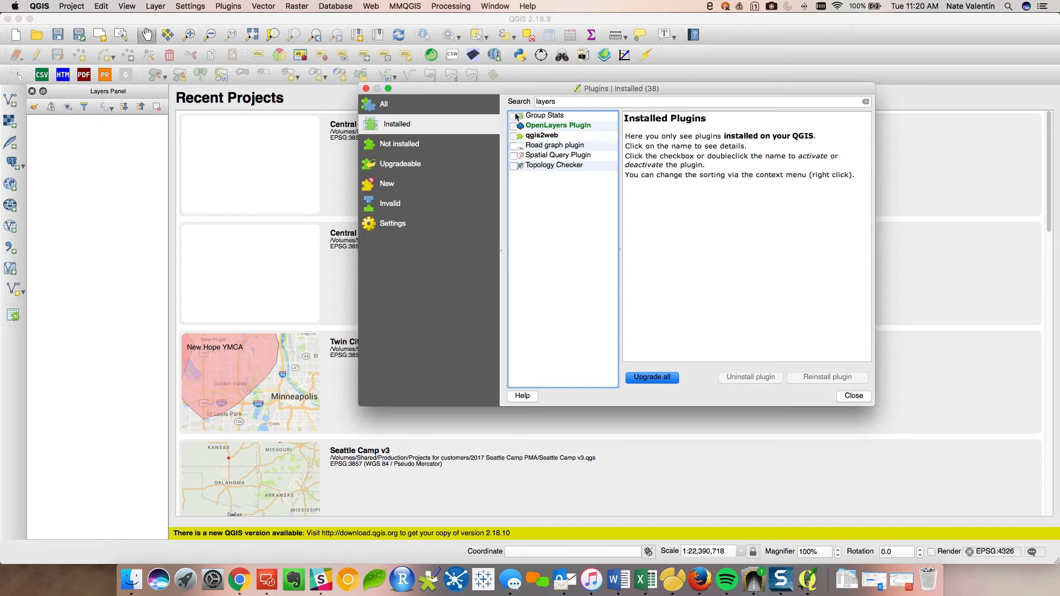
# Compare OpenLayers, qgis2web and Road graph details, then upgrade OpenLayers to 1.4.3 and close.
pyautogui.click(558, 126)
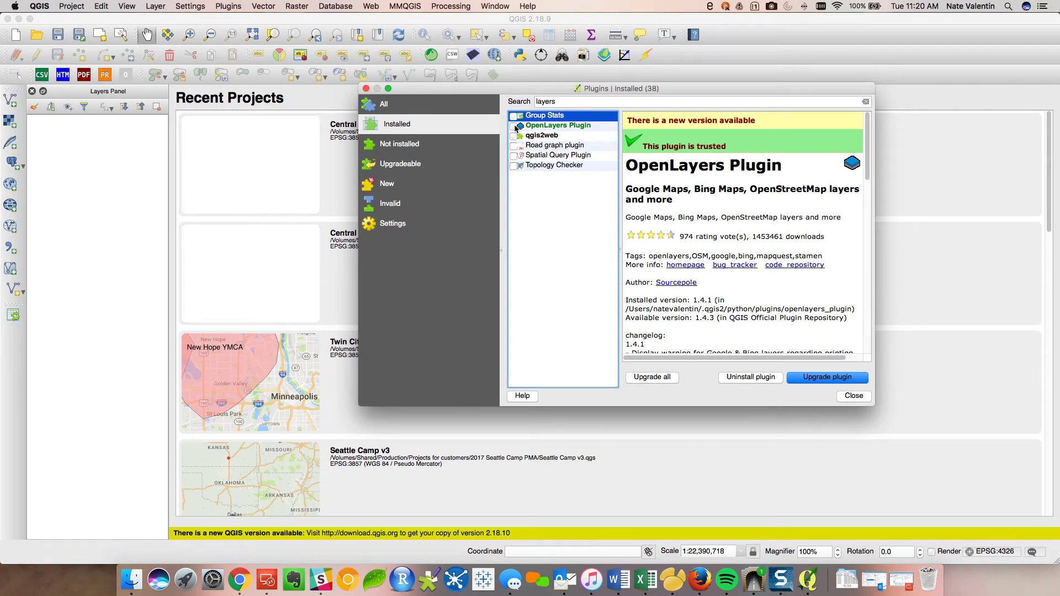
pyautogui.click(539, 135)
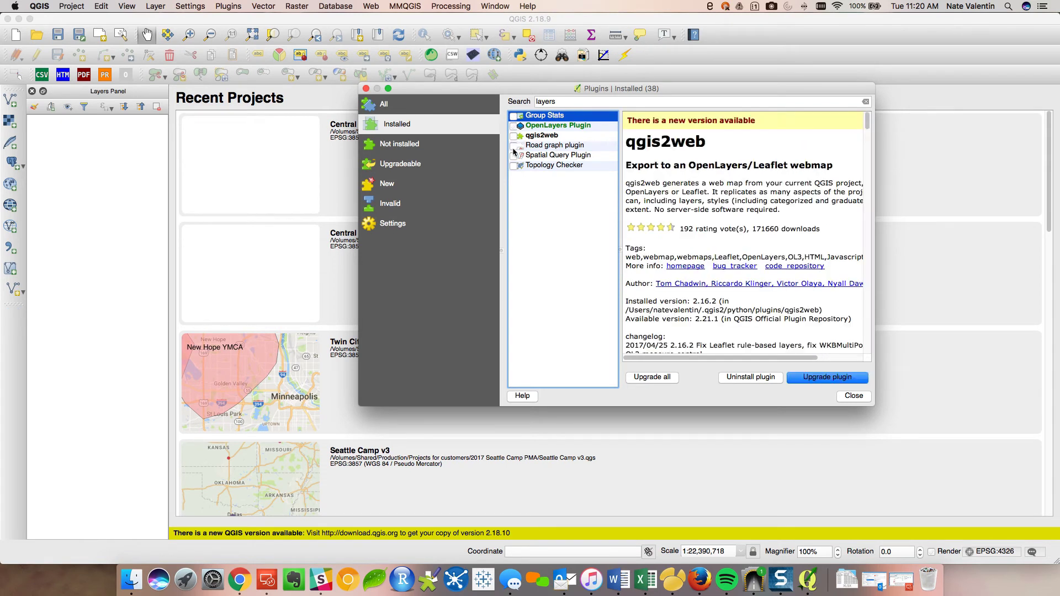
pyautogui.click(555, 145)
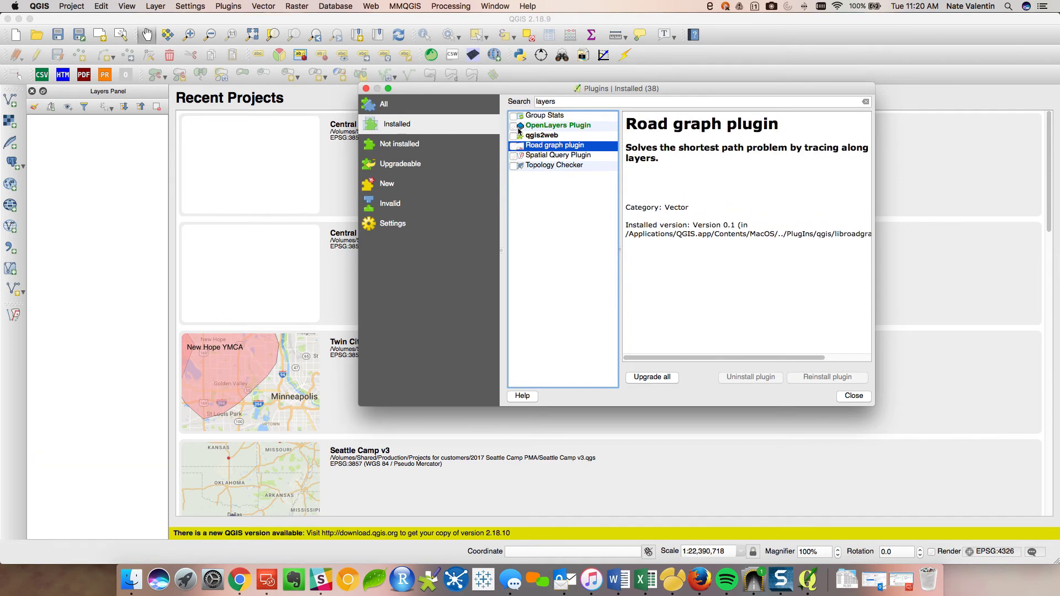
pyautogui.click(557, 126)
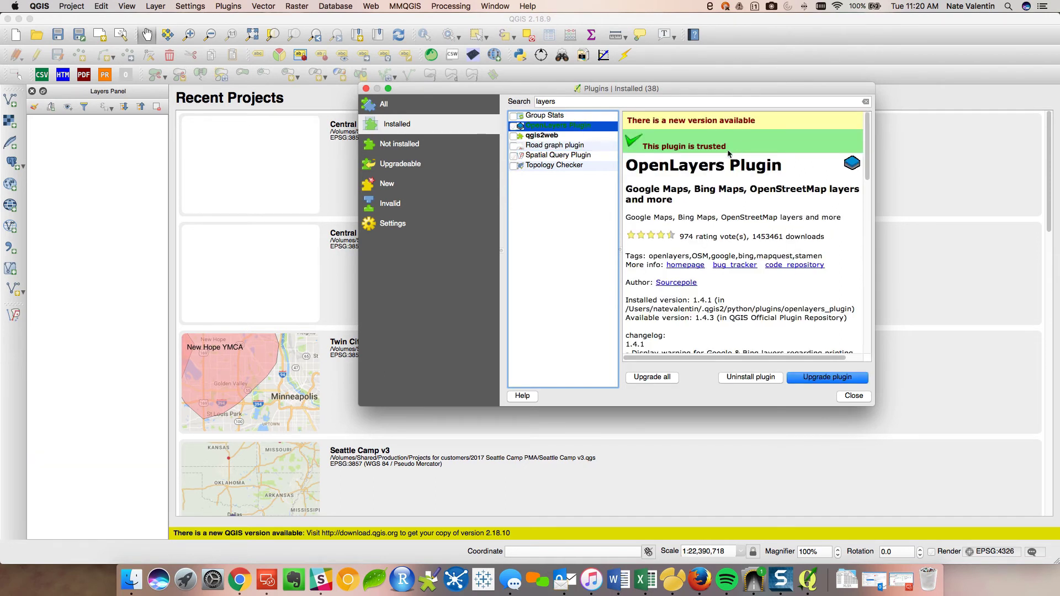
pyautogui.moveTo(828, 380)
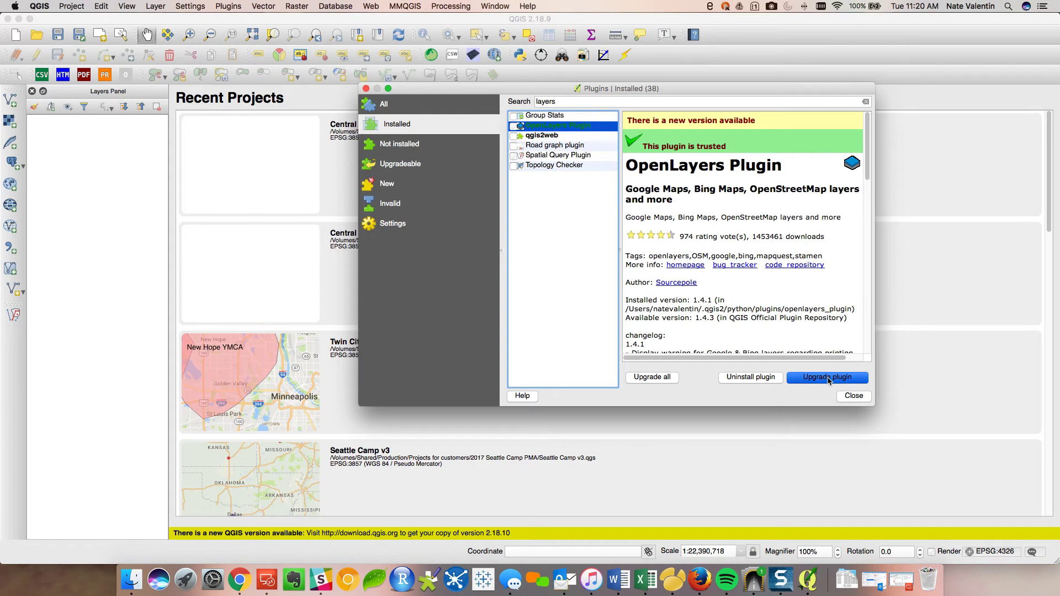
pyautogui.click(828, 377)
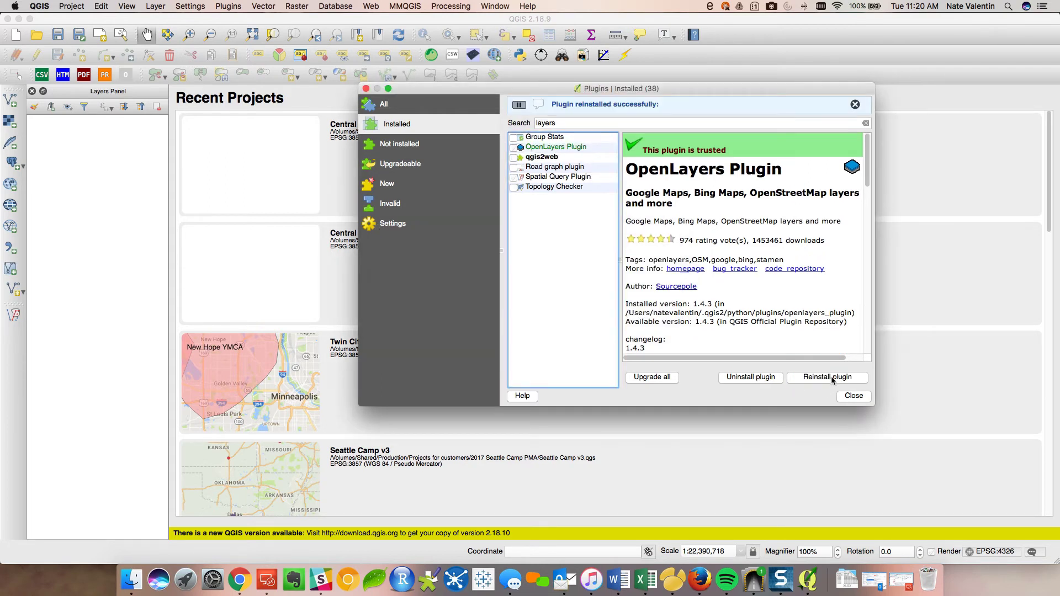
pyautogui.moveTo(854, 402)
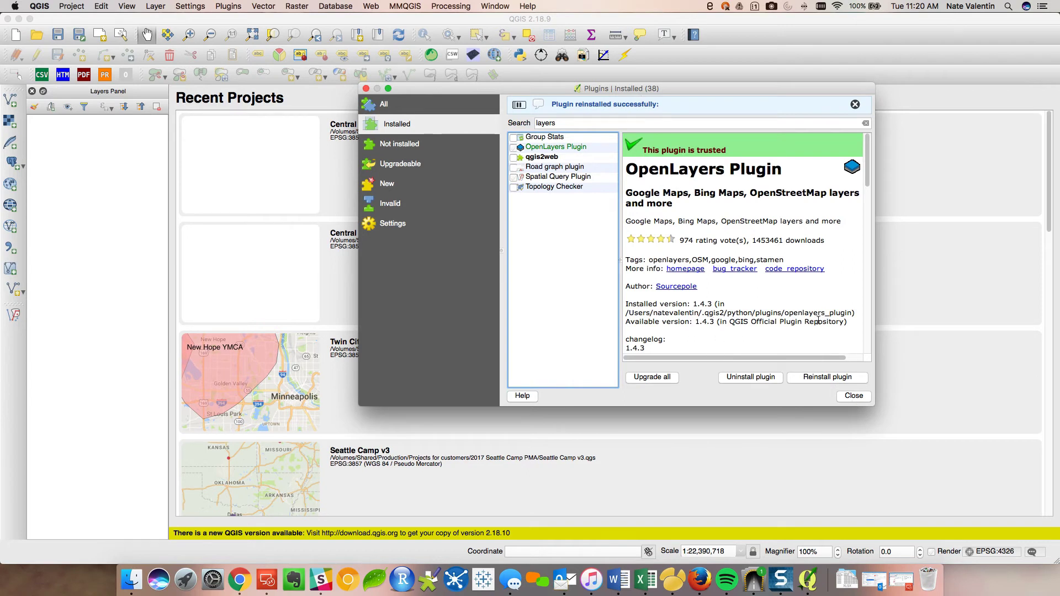
pyautogui.click(854, 396)
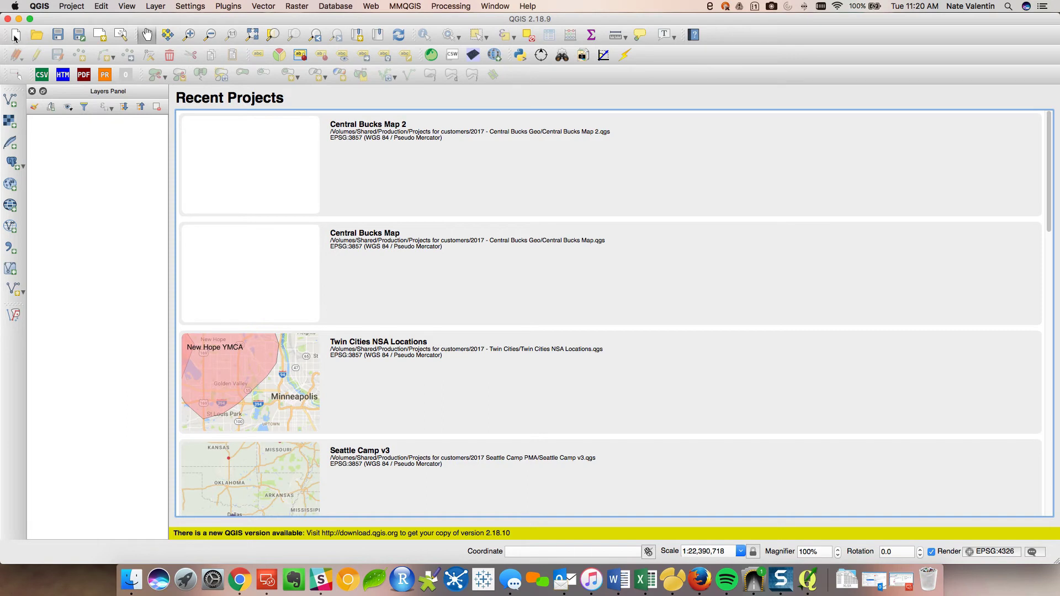
pyautogui.moveTo(12, 35)
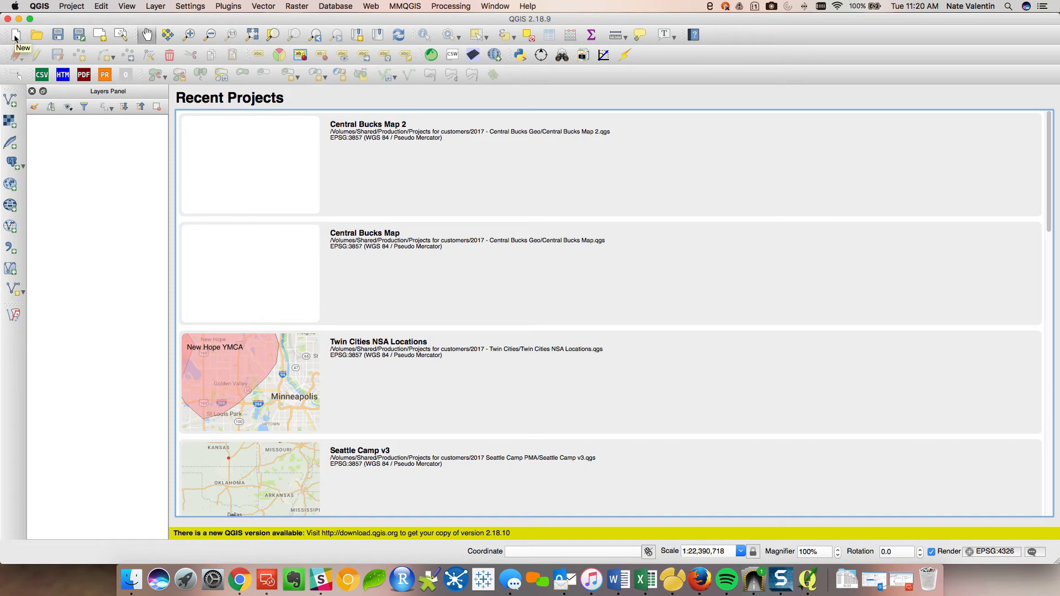
# Create a new blank project and add the OpenLayers Google Streets base map layer.
pyautogui.click(14, 34)
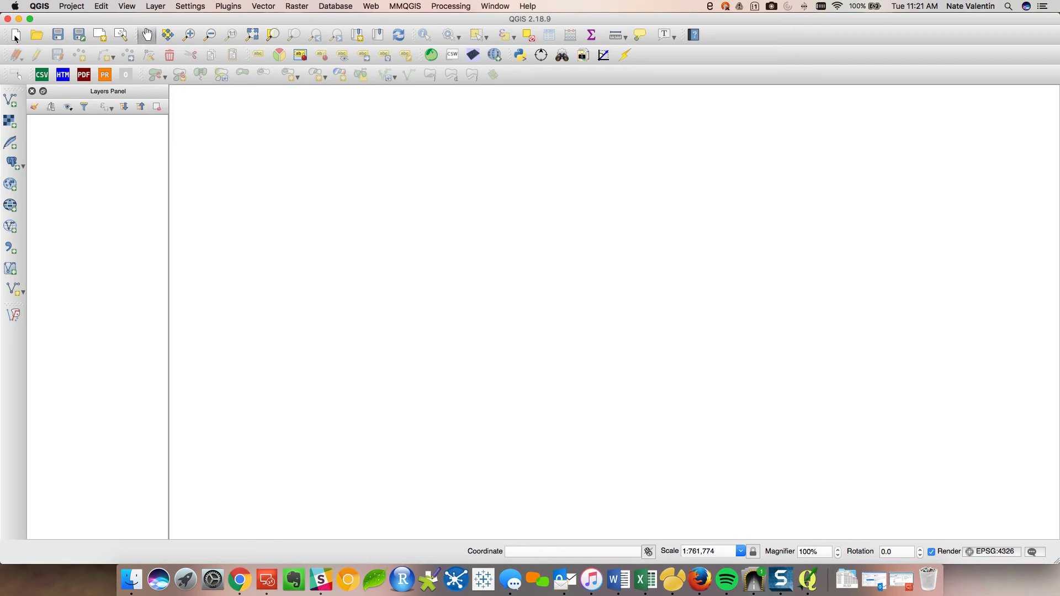
pyautogui.moveTo(369, 8)
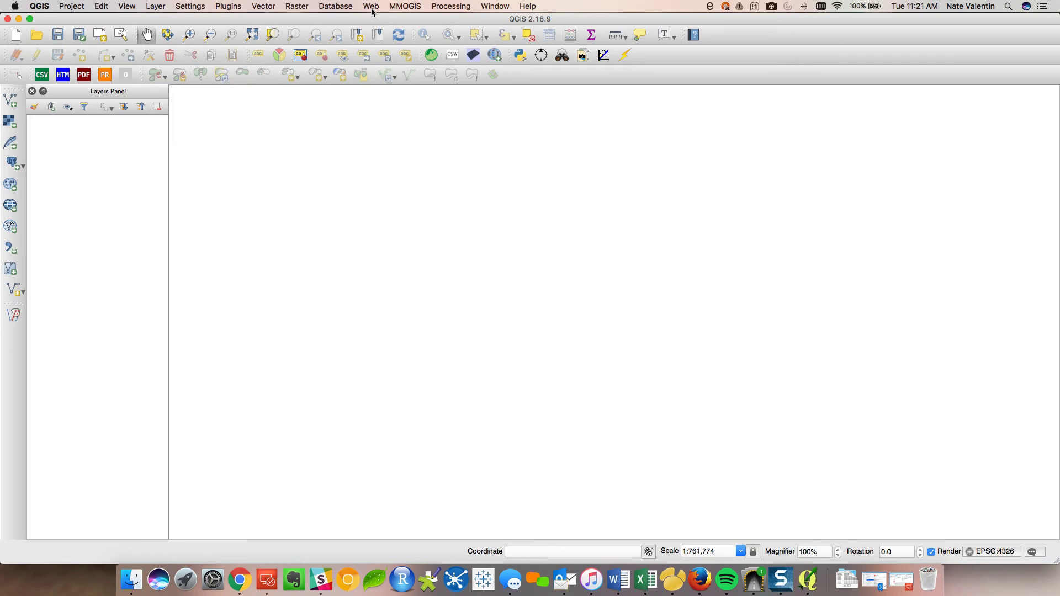
pyautogui.click(371, 6)
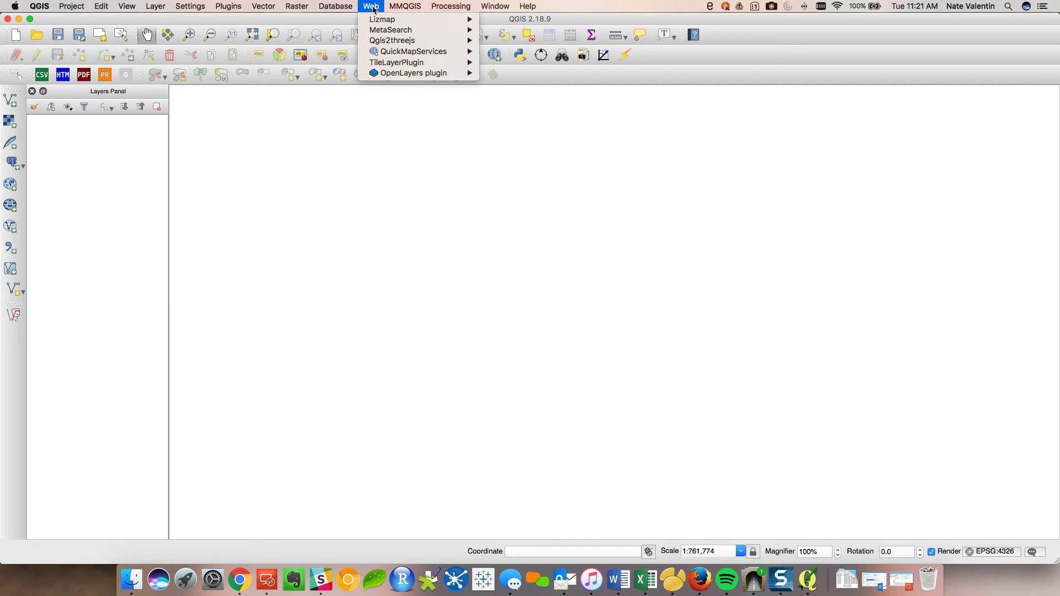
pyautogui.moveTo(415, 72)
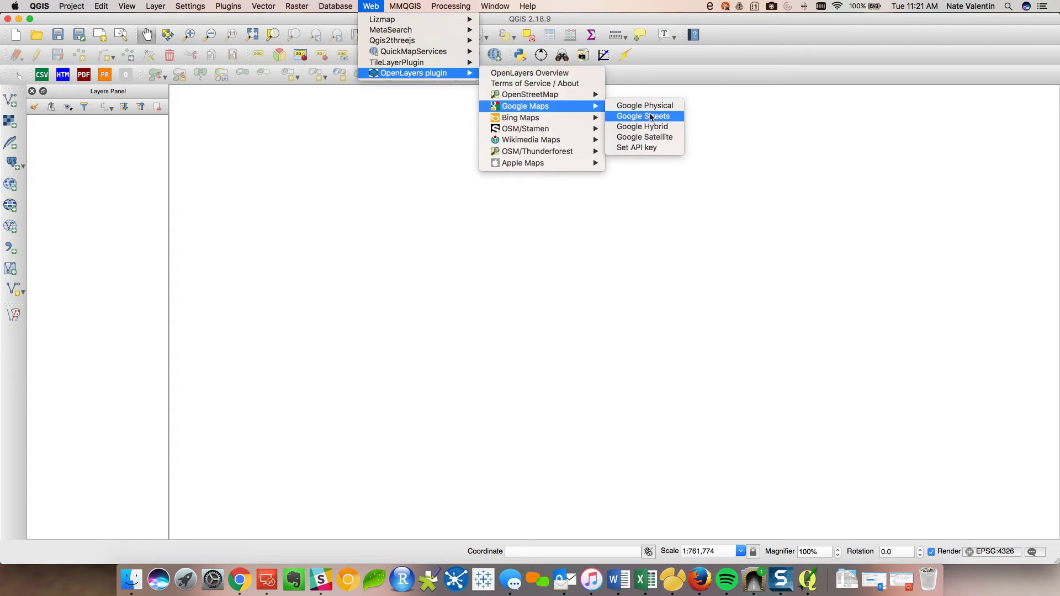
pyautogui.moveTo(532, 94)
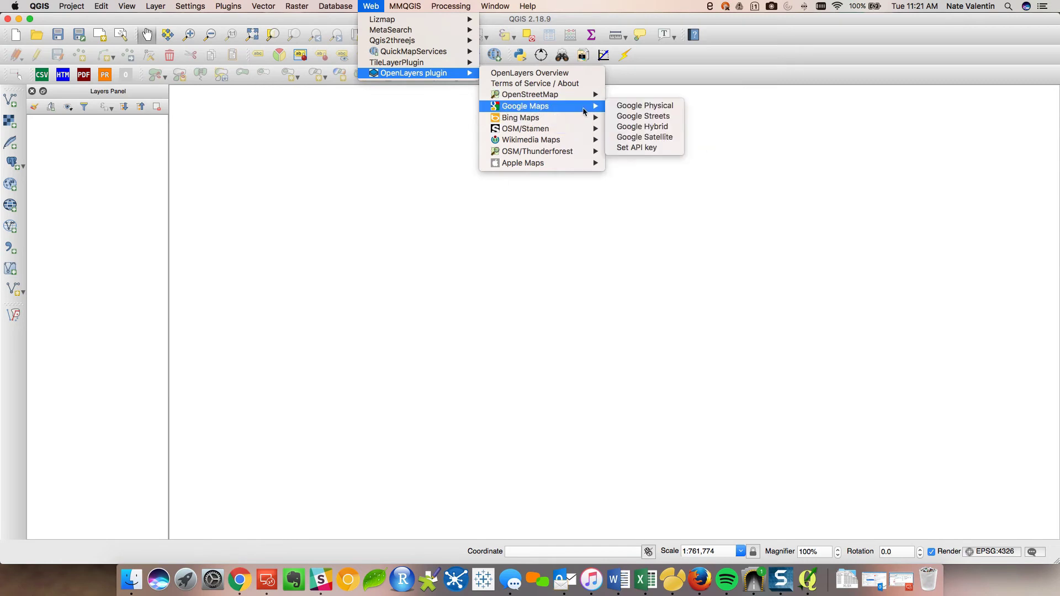
pyautogui.click(643, 116)
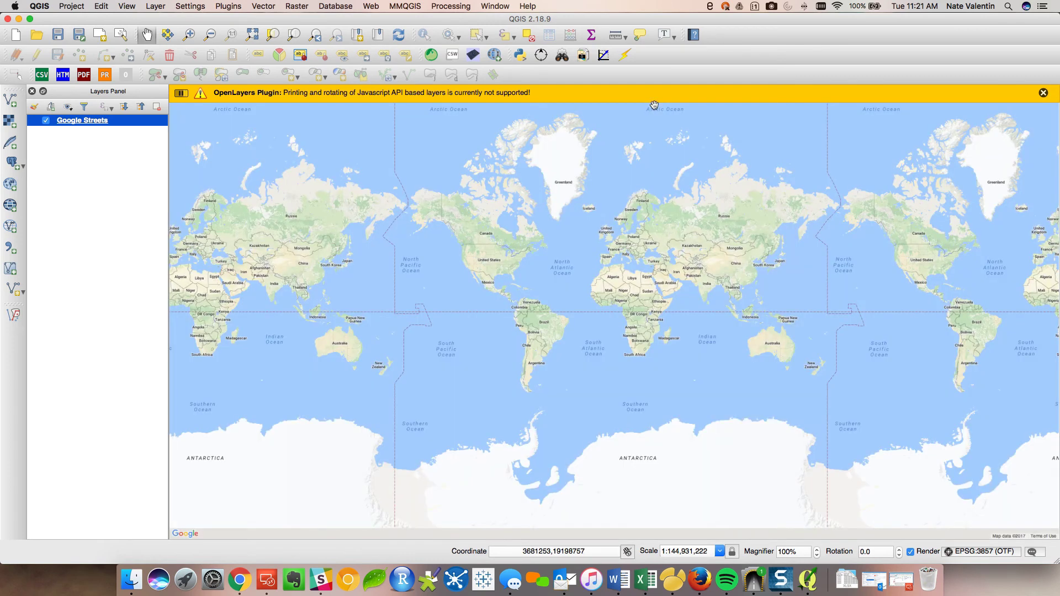
pyautogui.moveTo(586, 158)
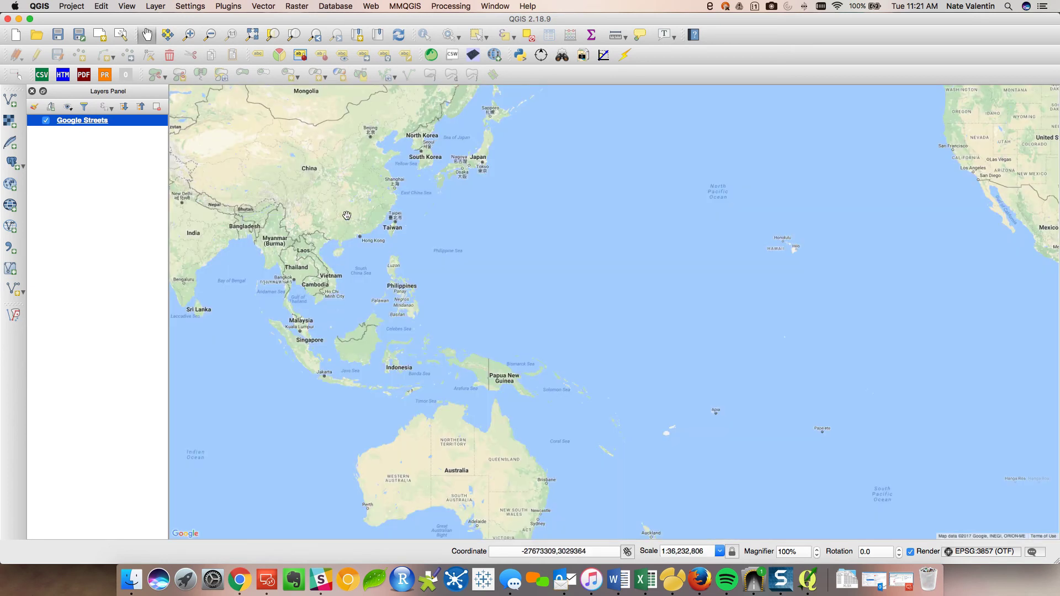
# Pan the Google Streets map to centre on East Asia and the western Pacific.
pyautogui.moveTo(346, 216); pyautogui.dragTo(403, 230)
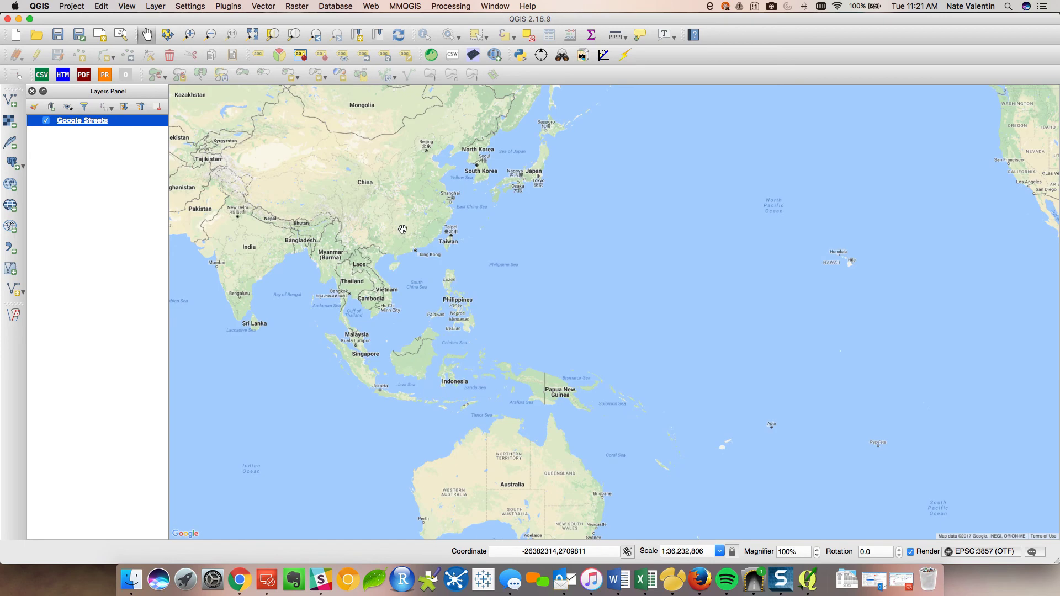